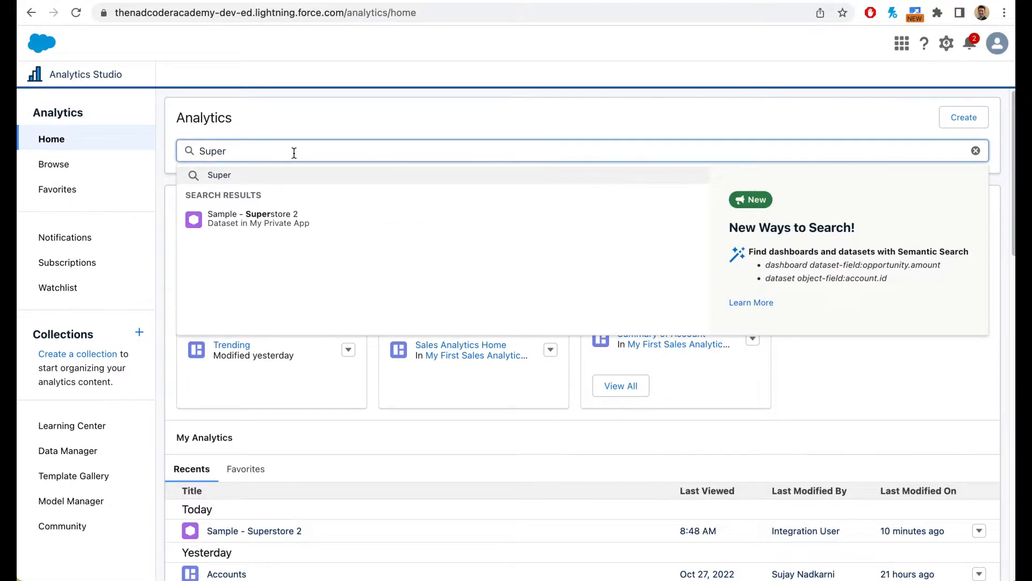
mouse_move(257, 218)
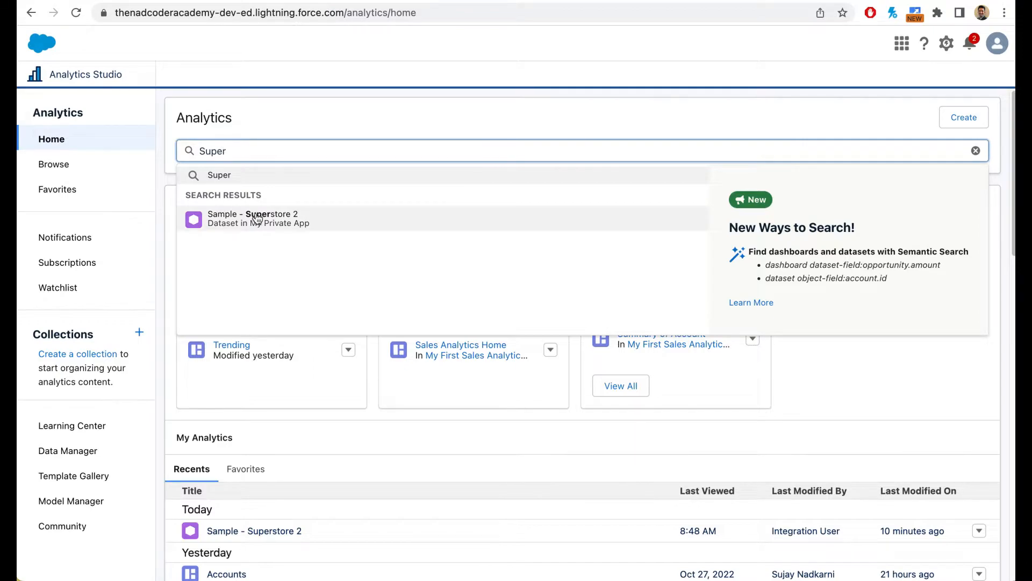
Step: Open the Sample - Superstore 2 dataset as a new lens
click(253, 218)
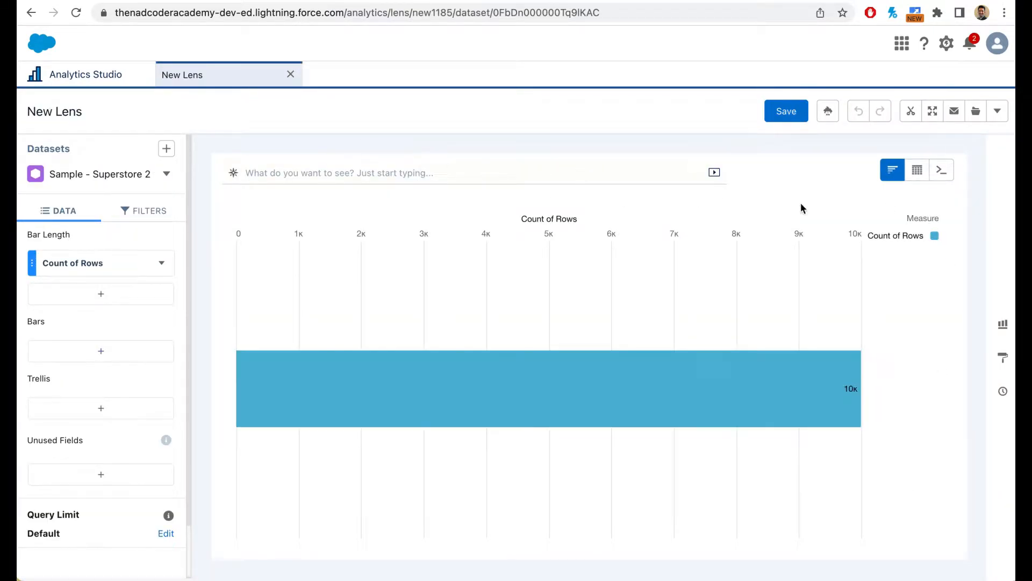
mouse_move(812, 209)
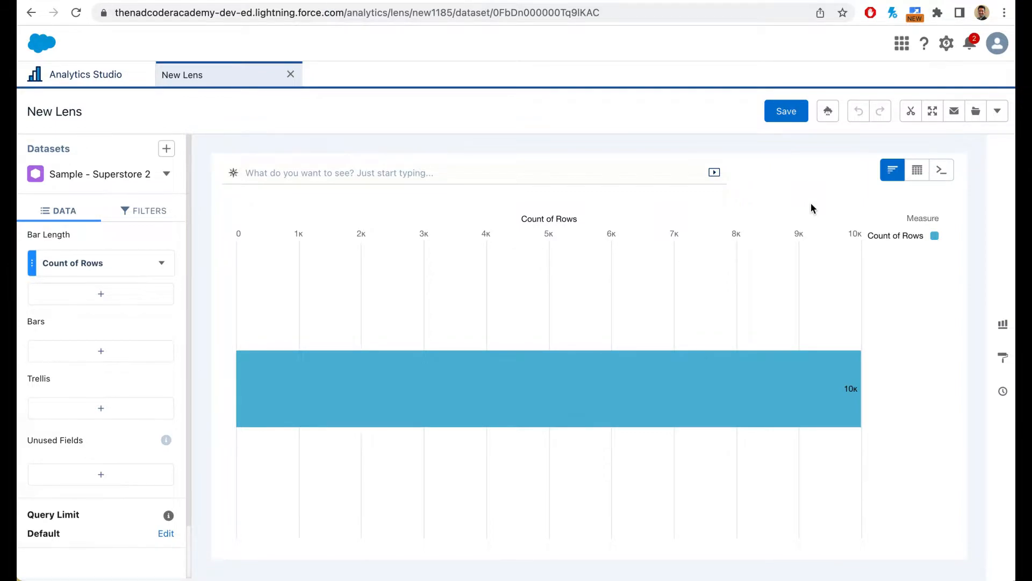
mouse_move(457, 432)
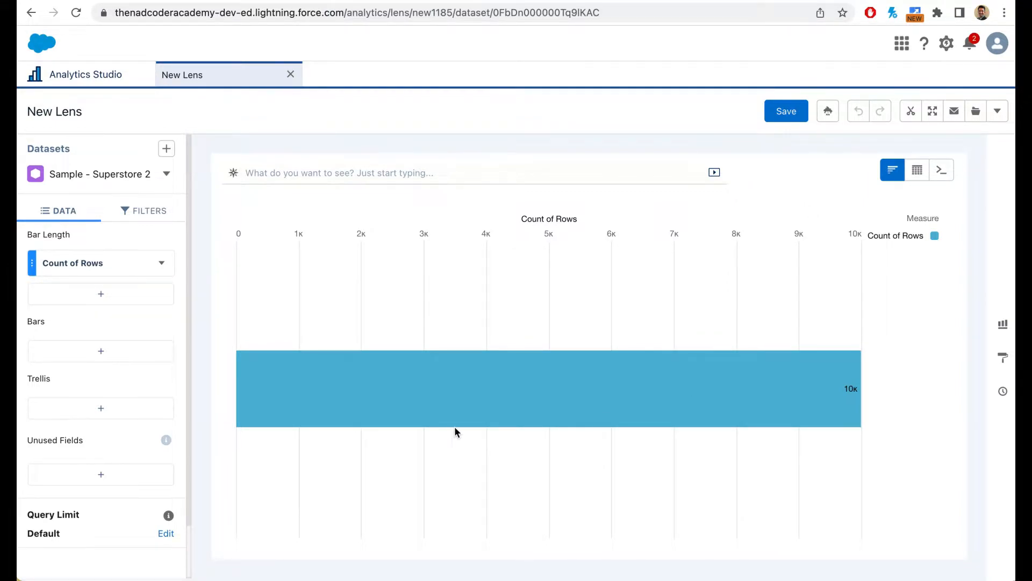
mouse_move(711, 514)
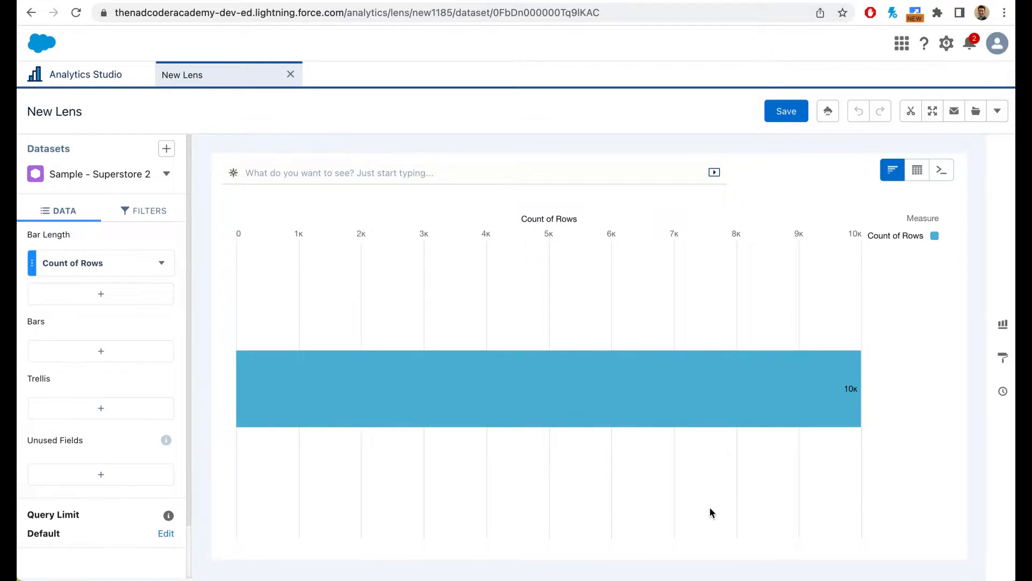
mouse_move(590, 504)
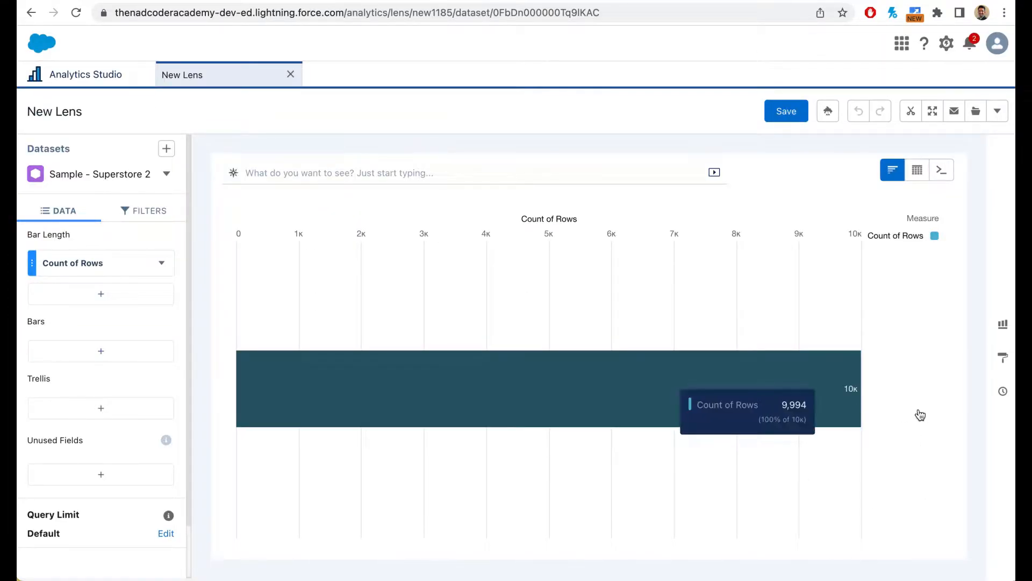
mouse_move(898, 394)
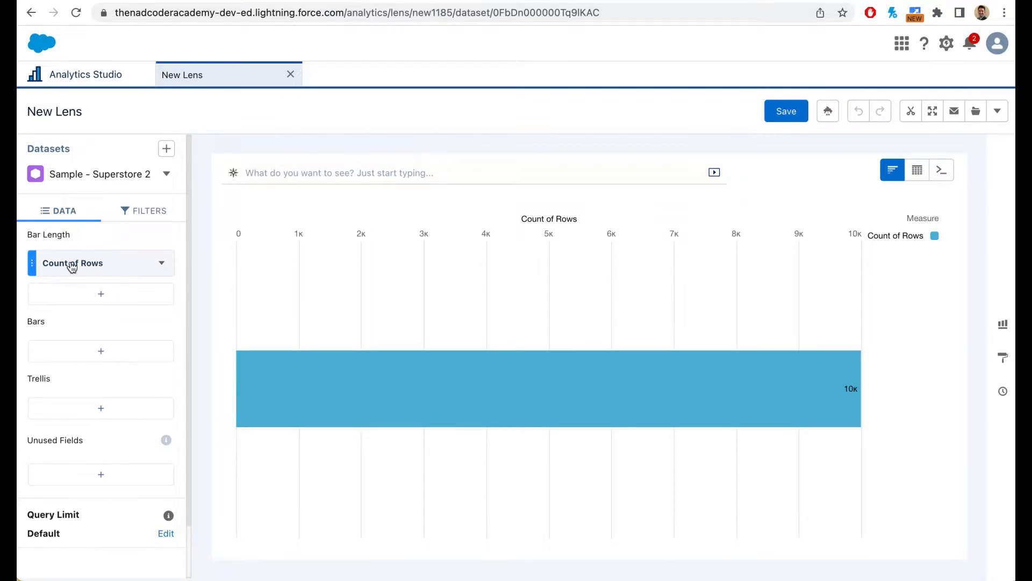
Step: Change the bar length from Count of Rows to Sum of Quantity (about 38K)
click(73, 263)
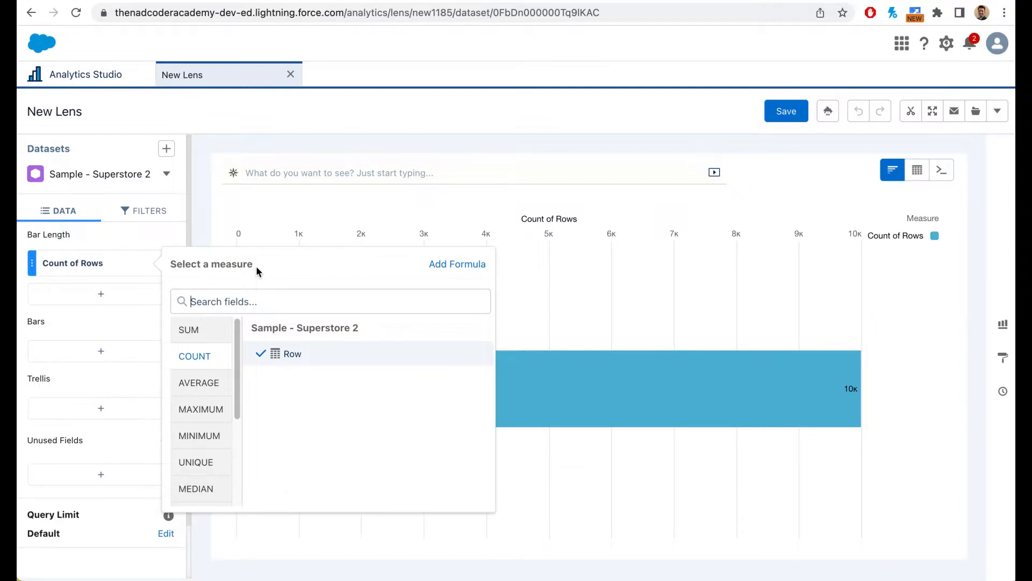
mouse_move(194, 355)
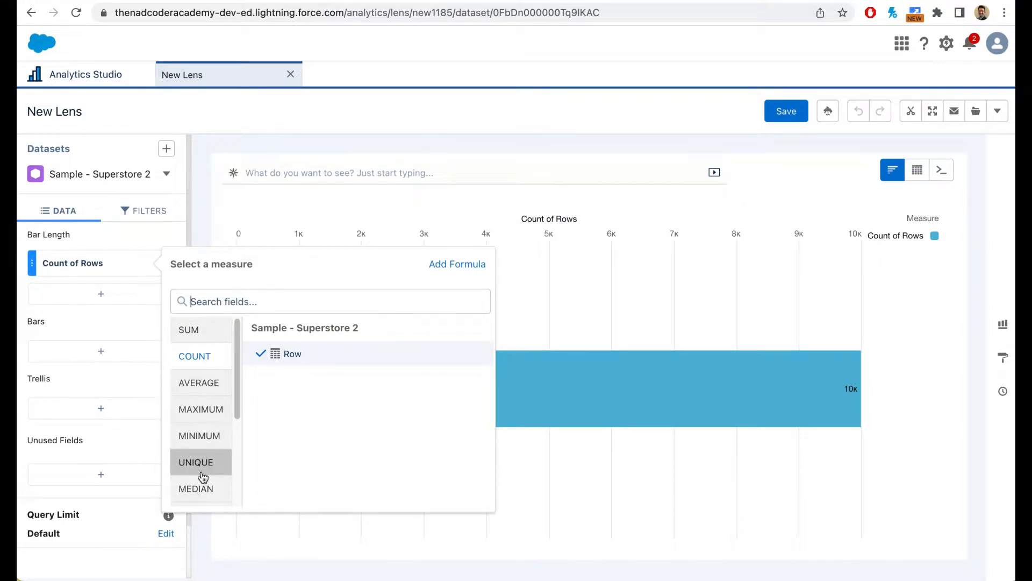
scroll(down, 3)
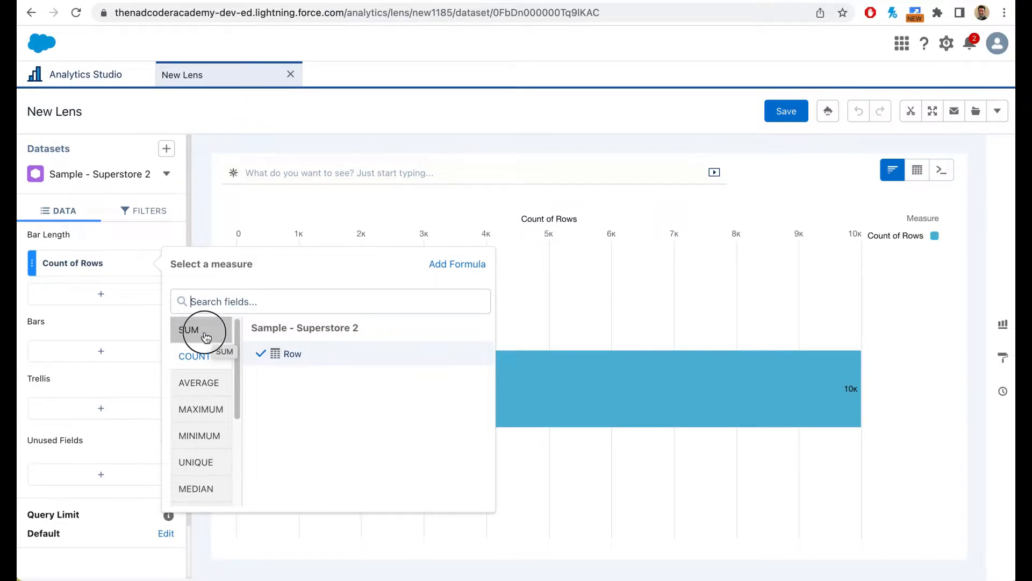
click(188, 329)
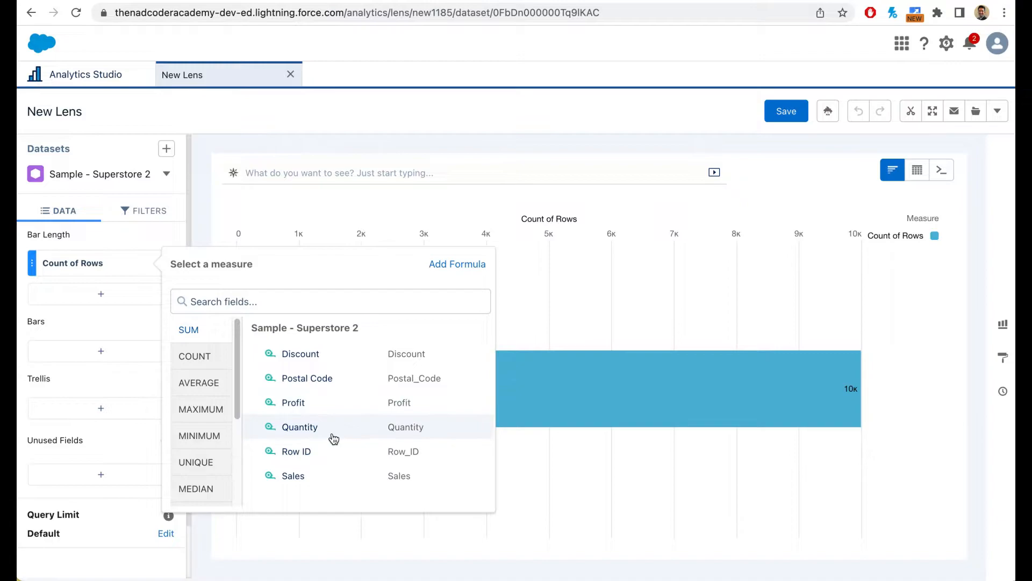
click(299, 427)
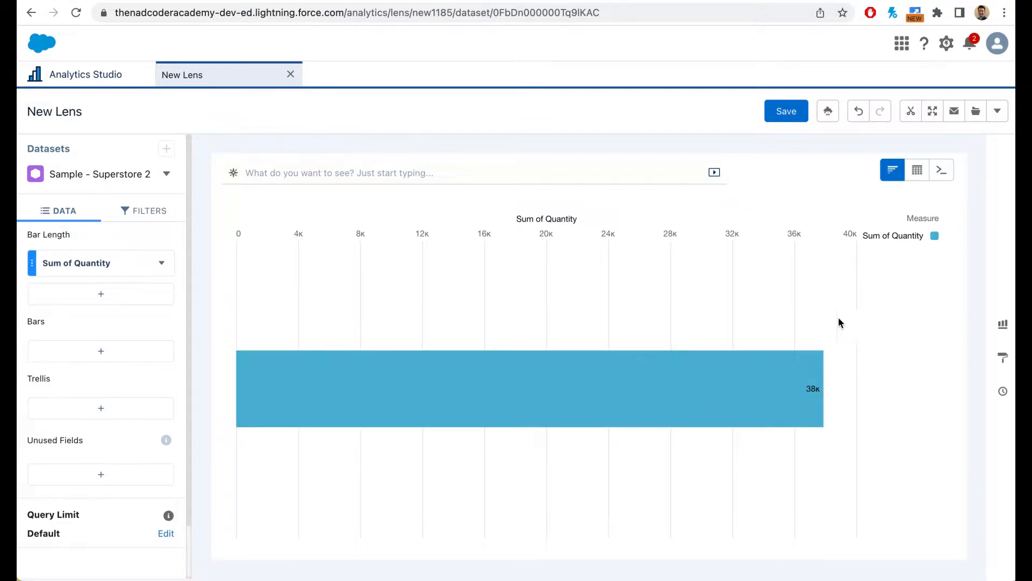
mouse_move(830, 479)
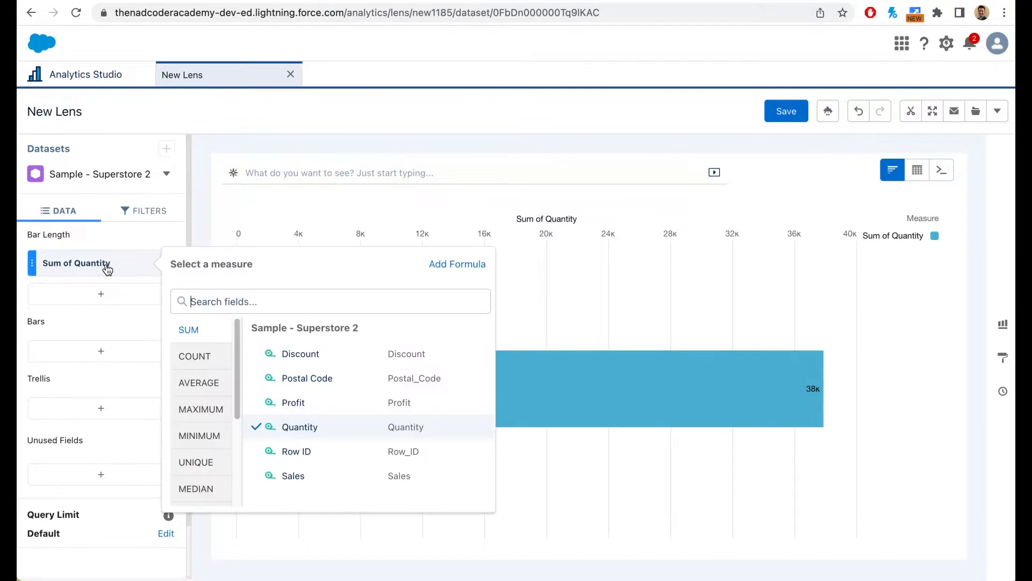
mouse_move(296, 489)
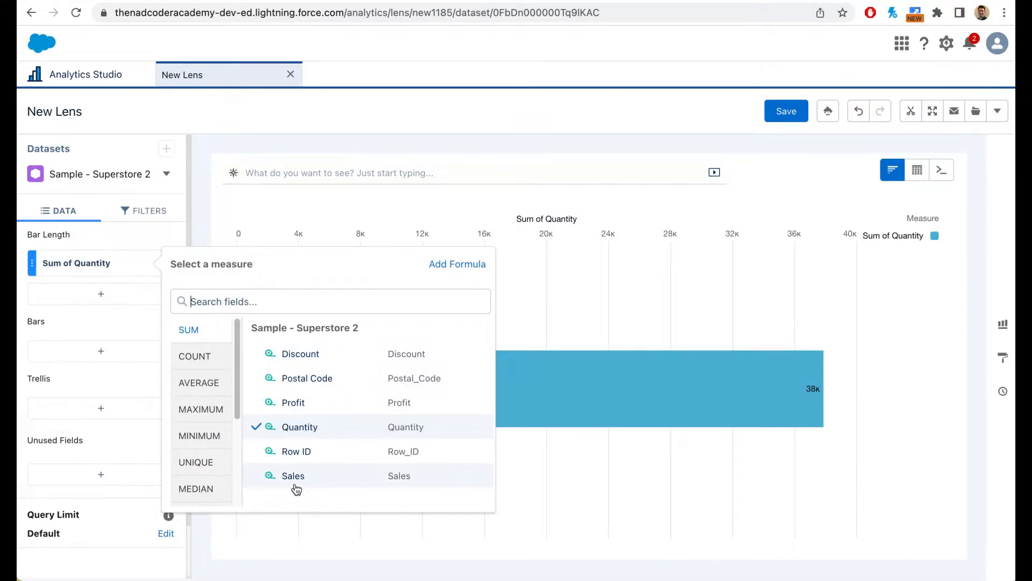
Step: Switch the bar measure to Sum of Sales, about 2.3M
click(299, 481)
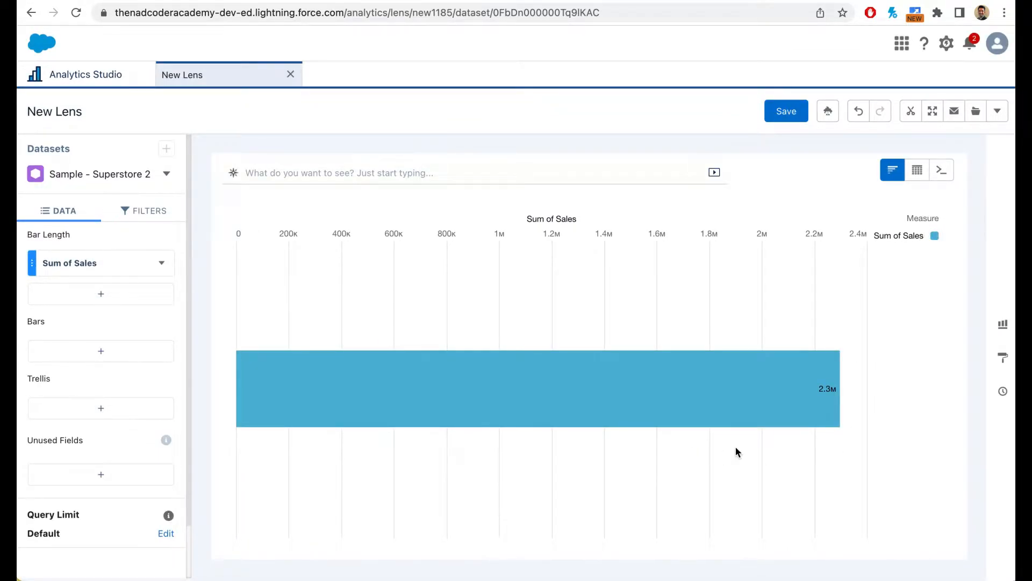
mouse_move(849, 455)
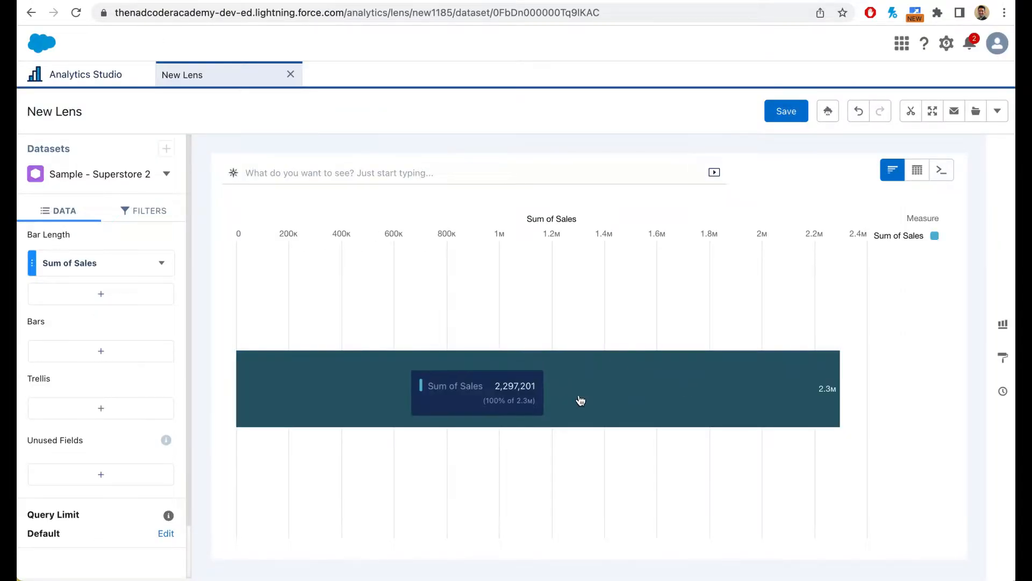
mouse_move(772, 413)
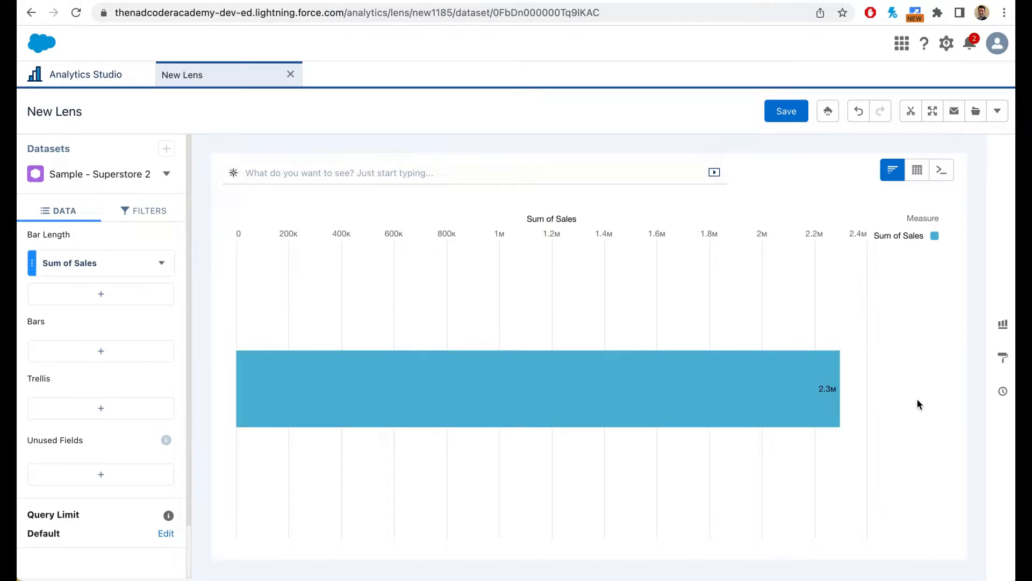
mouse_move(62, 359)
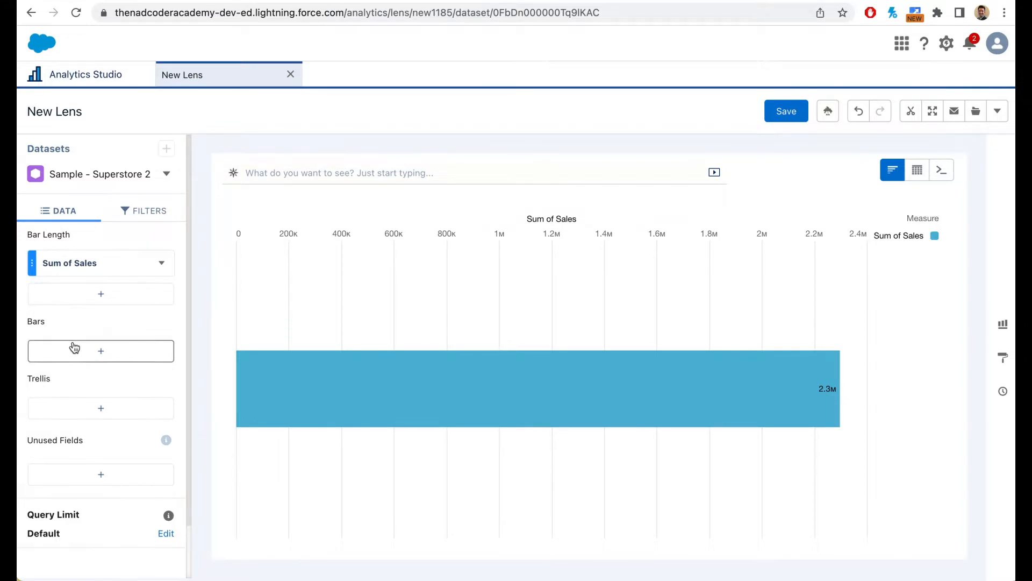
mouse_move(100, 351)
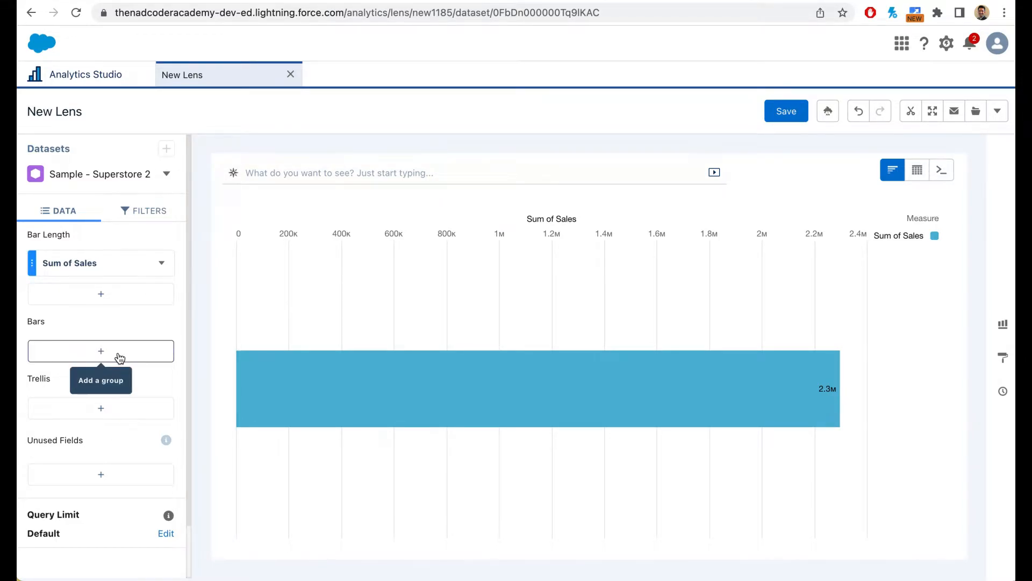
Step: Group the bars by Category: Furniture 742K, Office Supplies 719K, Technology 836K
click(101, 350)
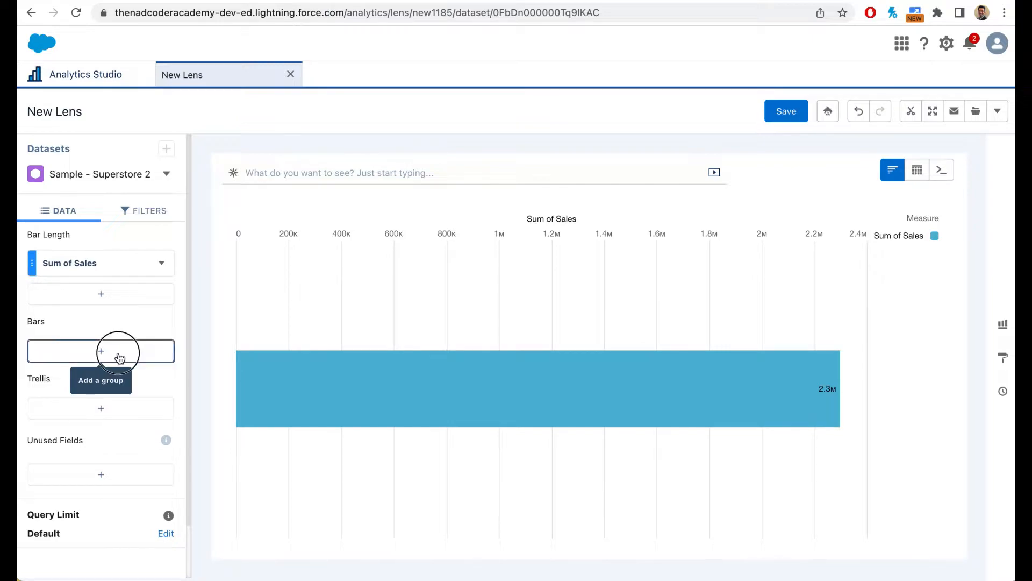
click(101, 351)
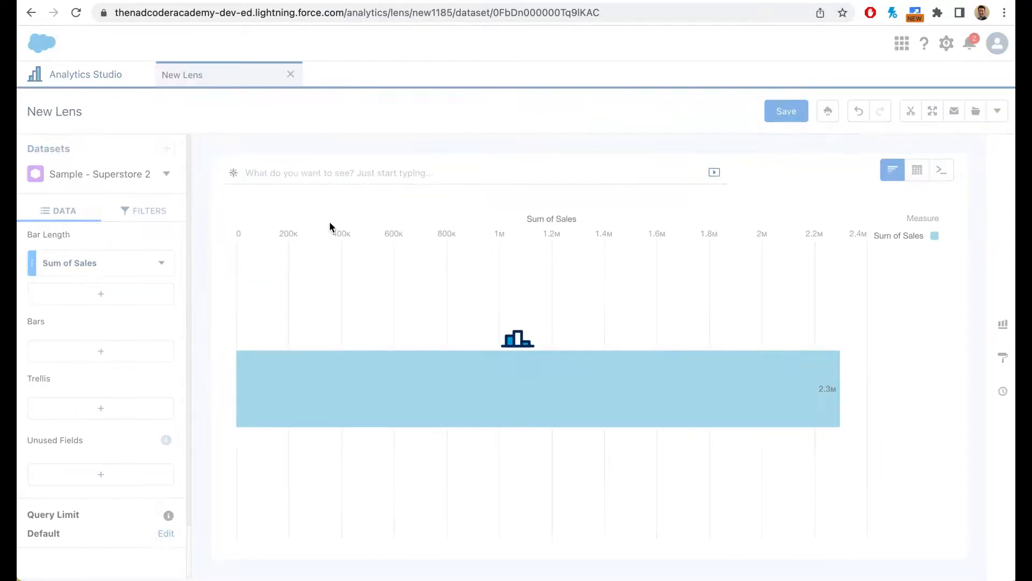
click(101, 350)
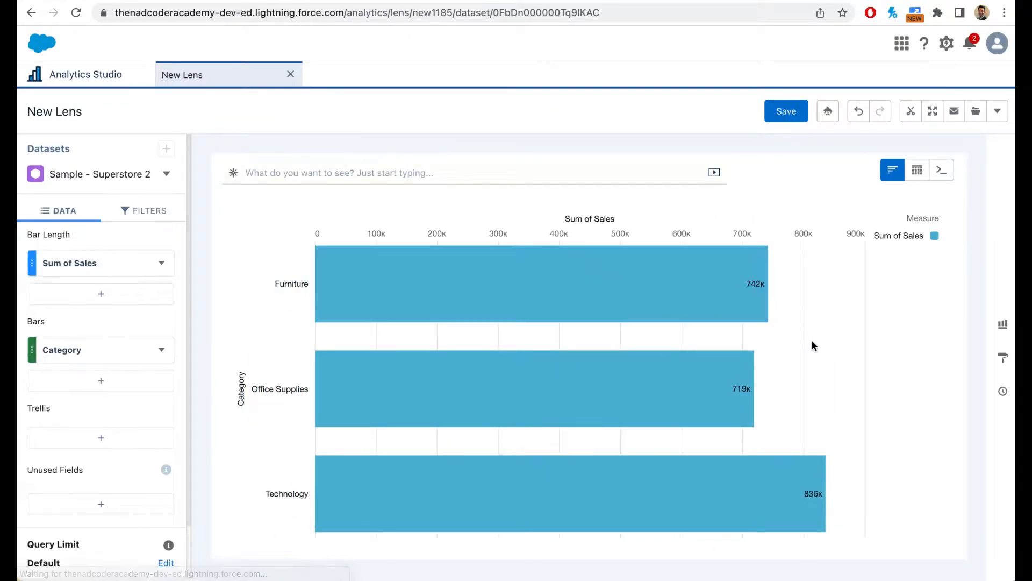
mouse_move(575, 473)
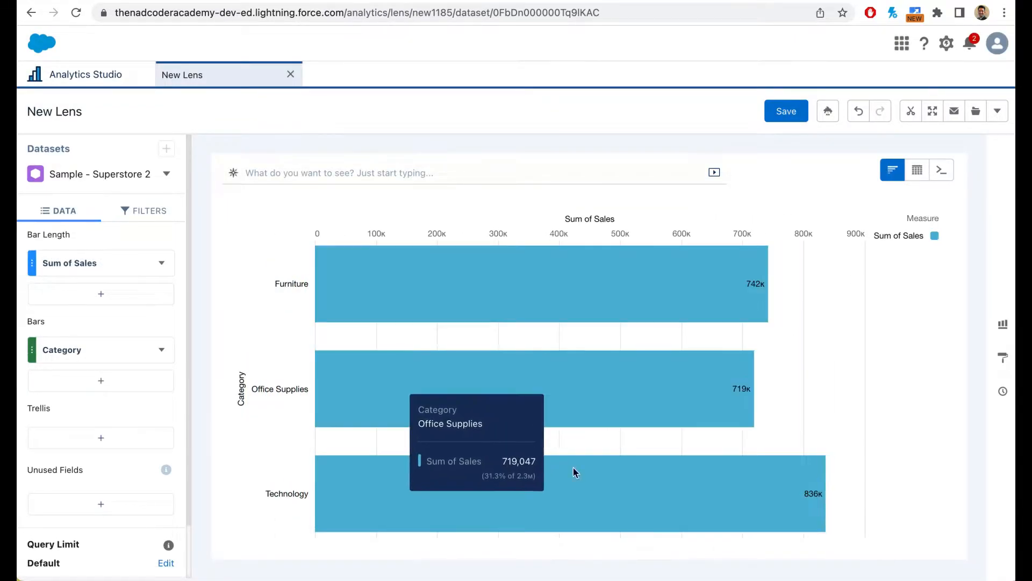
mouse_move(977, 466)
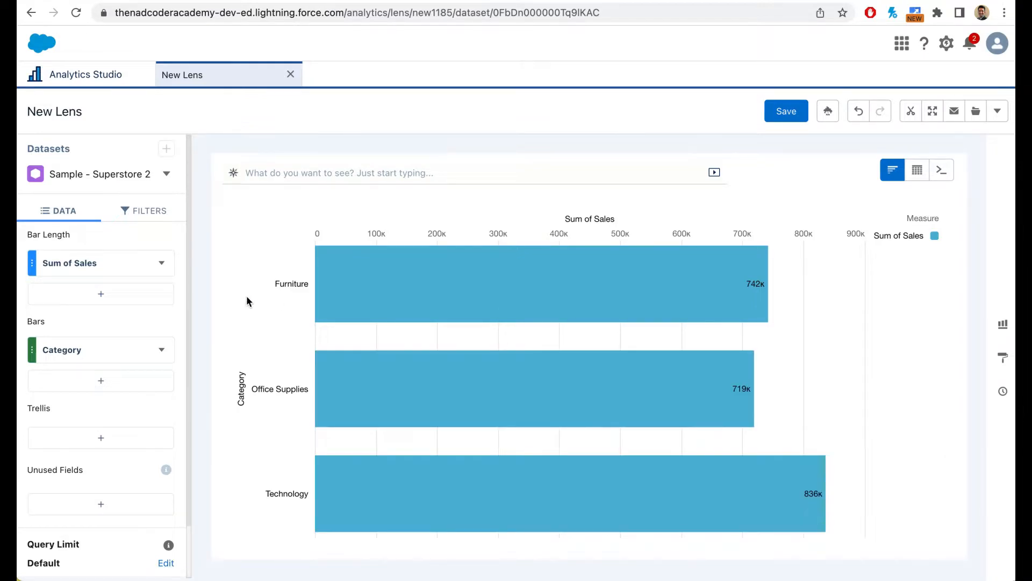
mouse_move(252, 491)
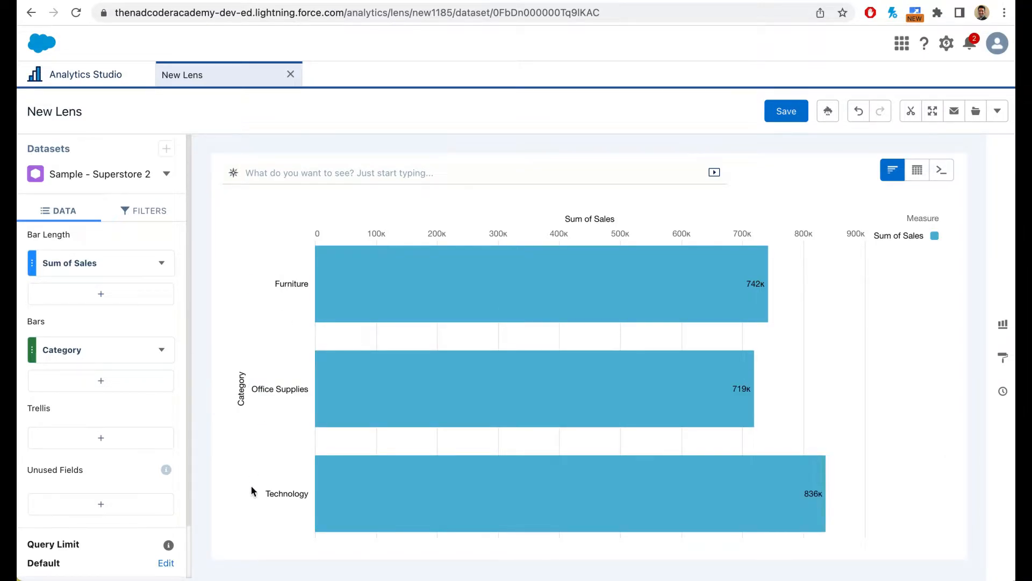
mouse_move(832, 366)
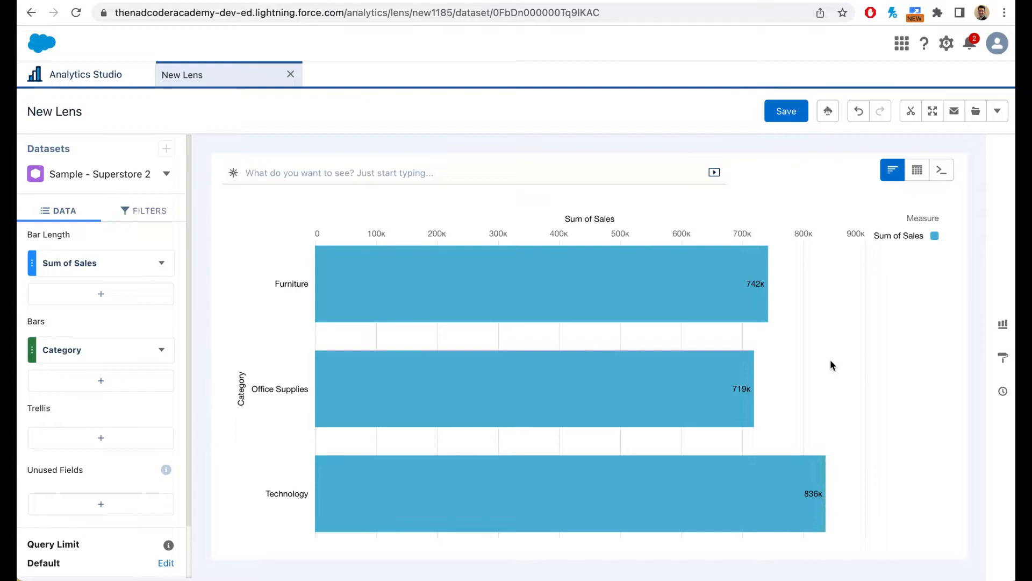
mouse_move(939, 324)
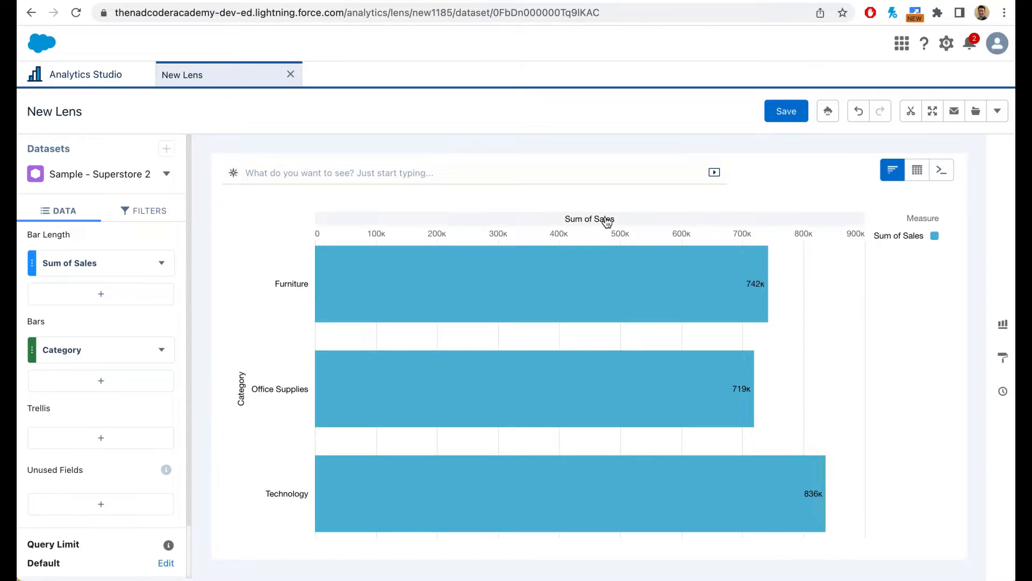
Step: Sort the Category bars by Sum of Sales descending
click(590, 219)
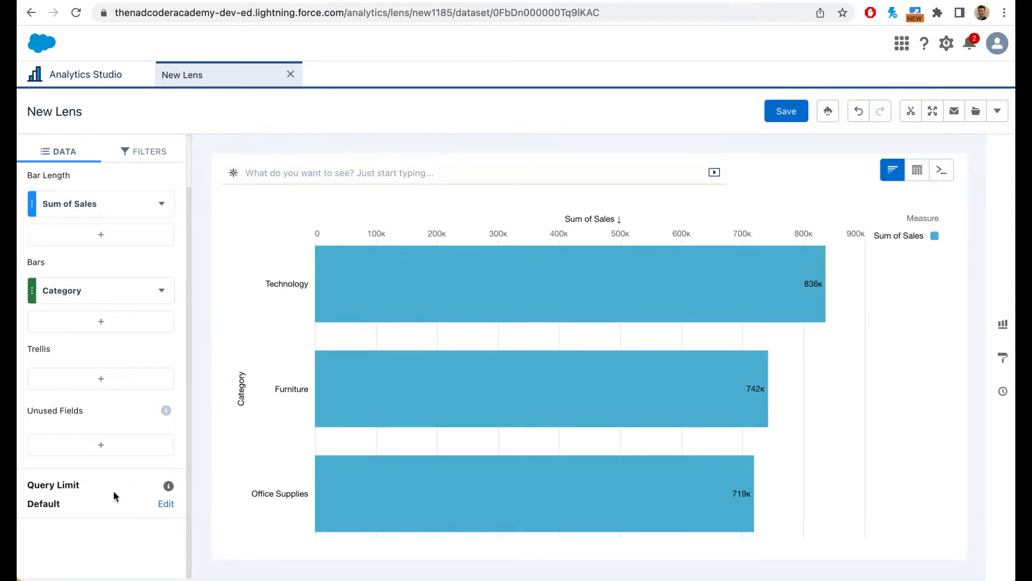
mouse_move(85, 302)
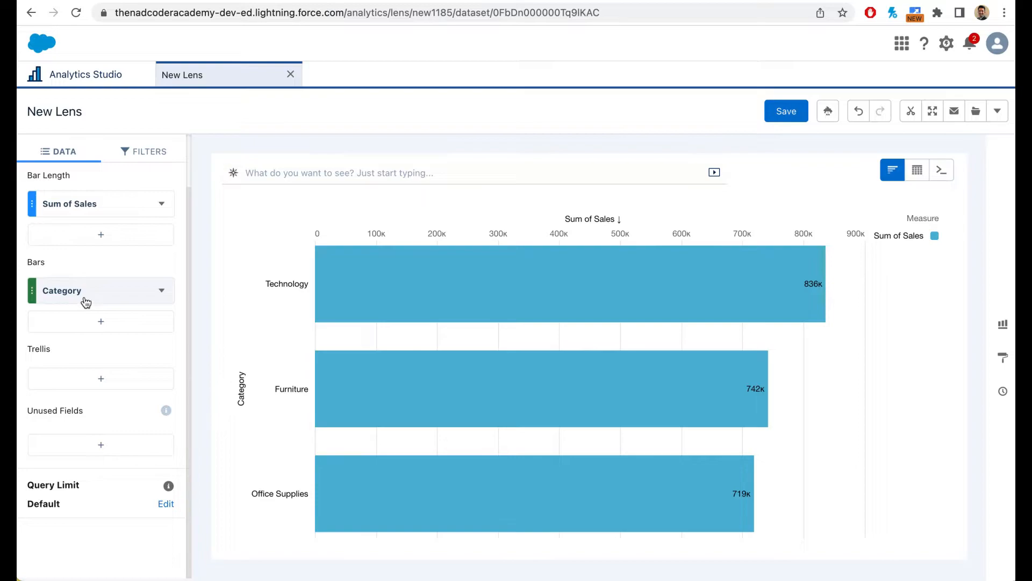
Step: Regroup the Sum of Sales bars by Product Name instead of Category
click(101, 290)
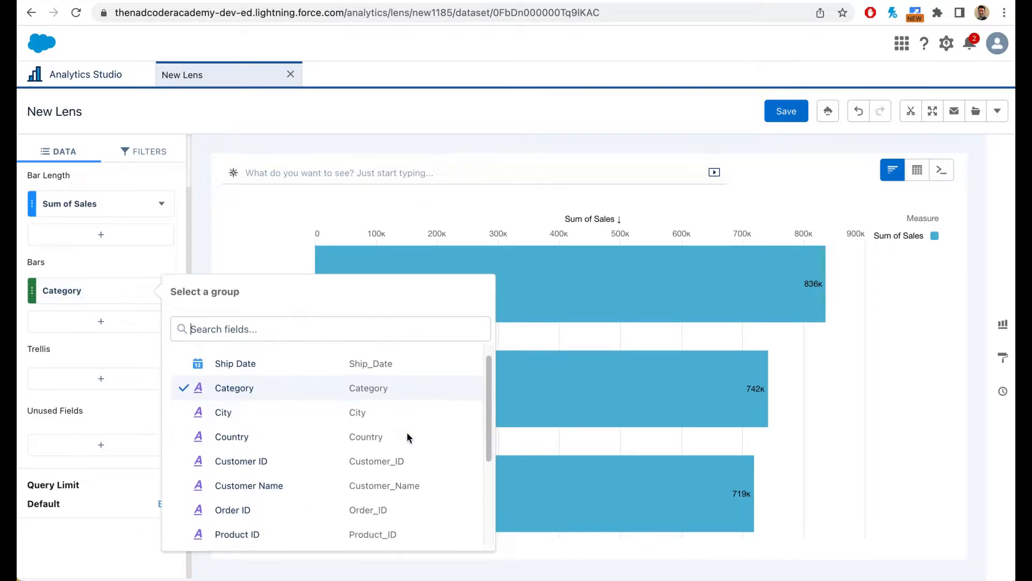
scroll(down, 3)
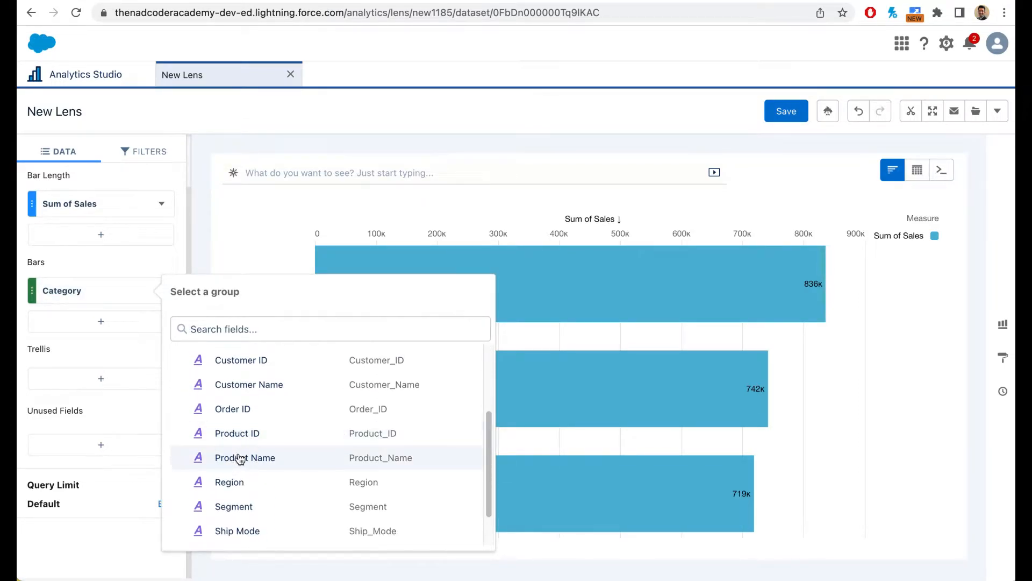
click(244, 457)
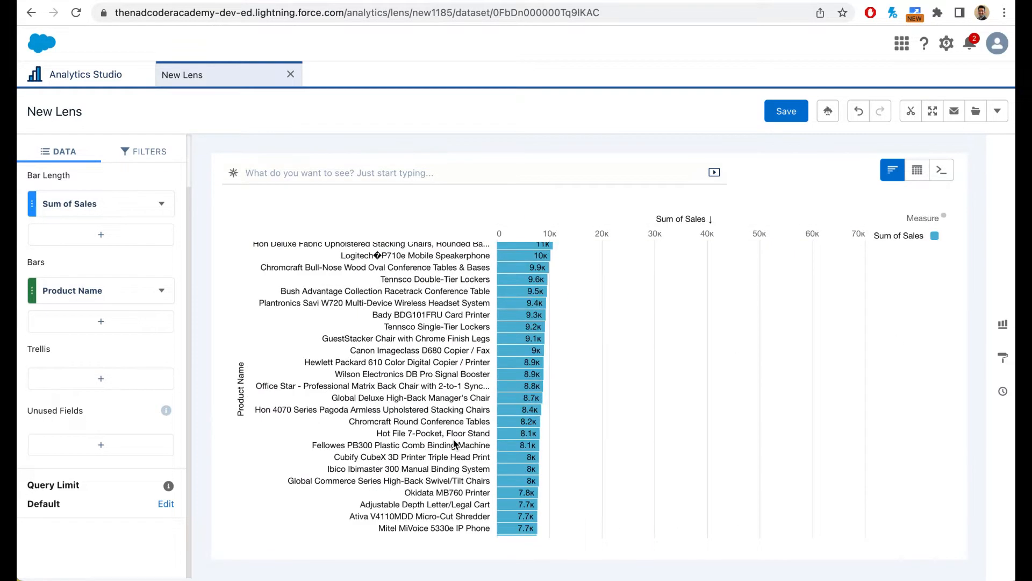
scroll(down, 3)
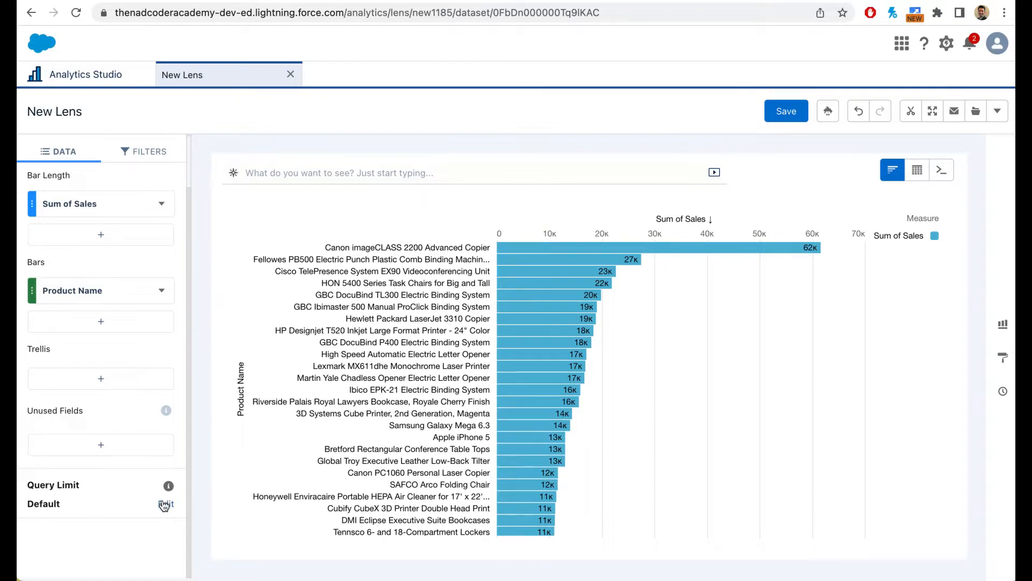
Step: Set the query results limit to 5 and apply it
click(165, 504)
text(20)
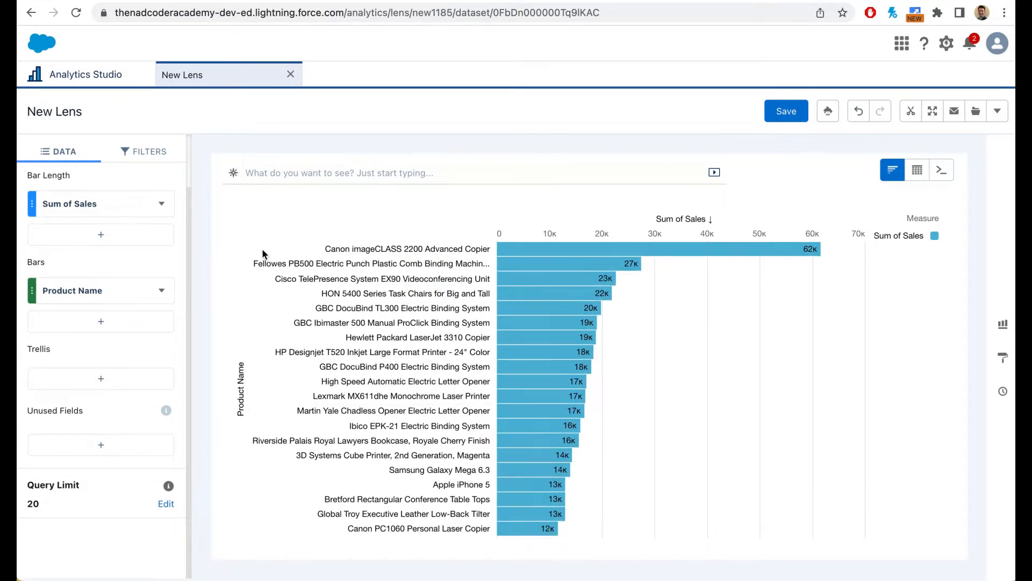
mouse_move(222, 505)
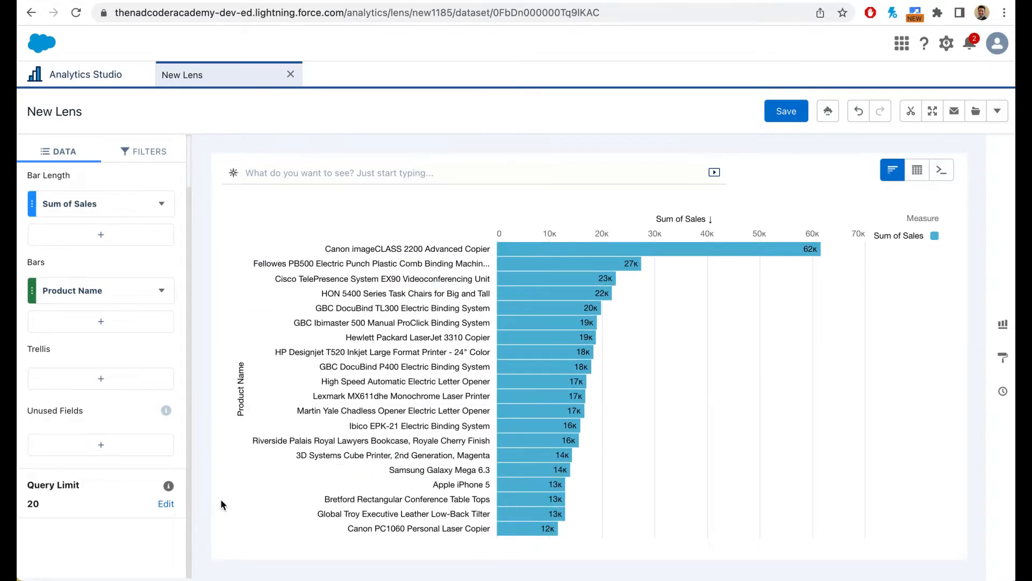
click(165, 504)
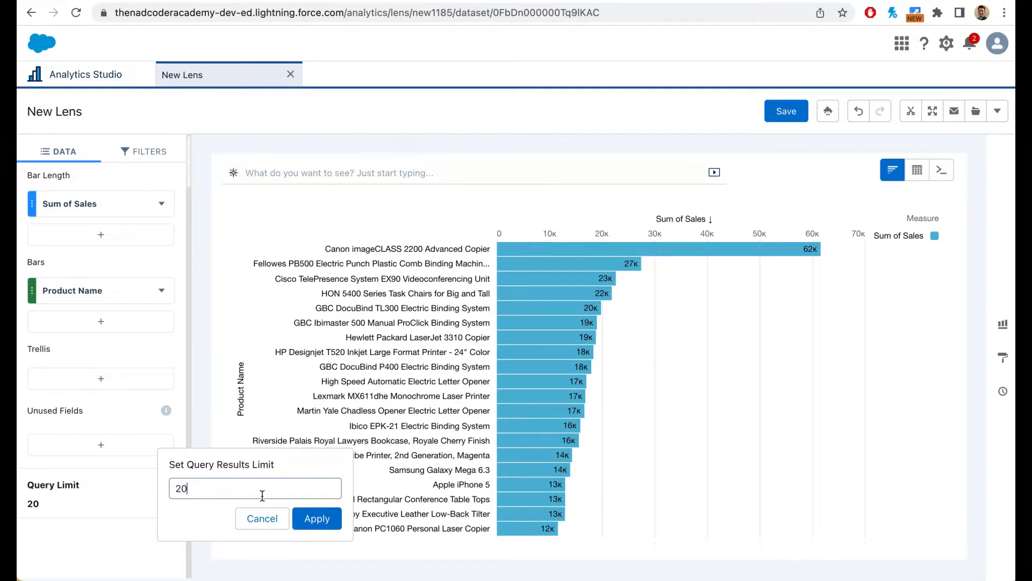
text(5)
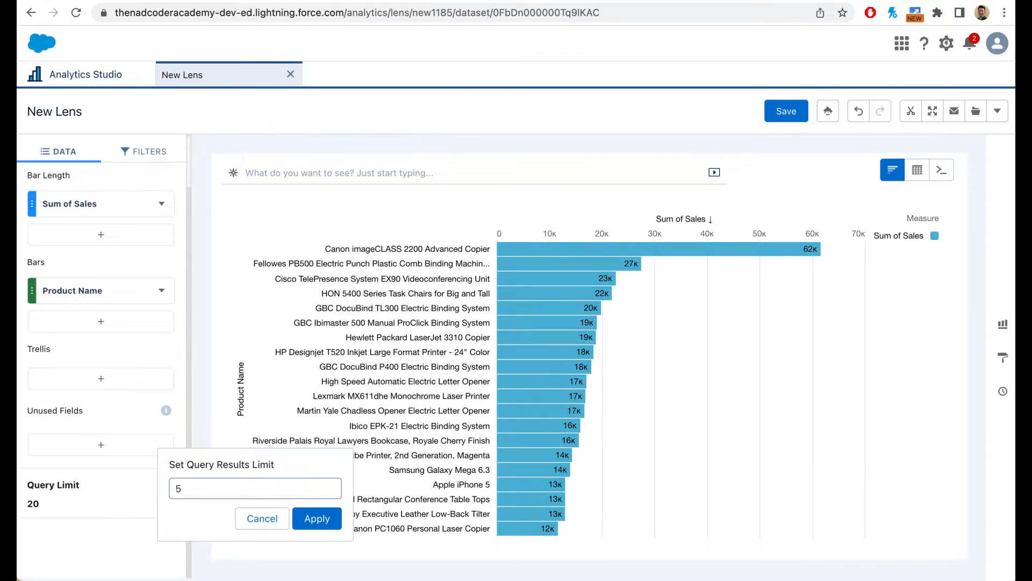
click(316, 518)
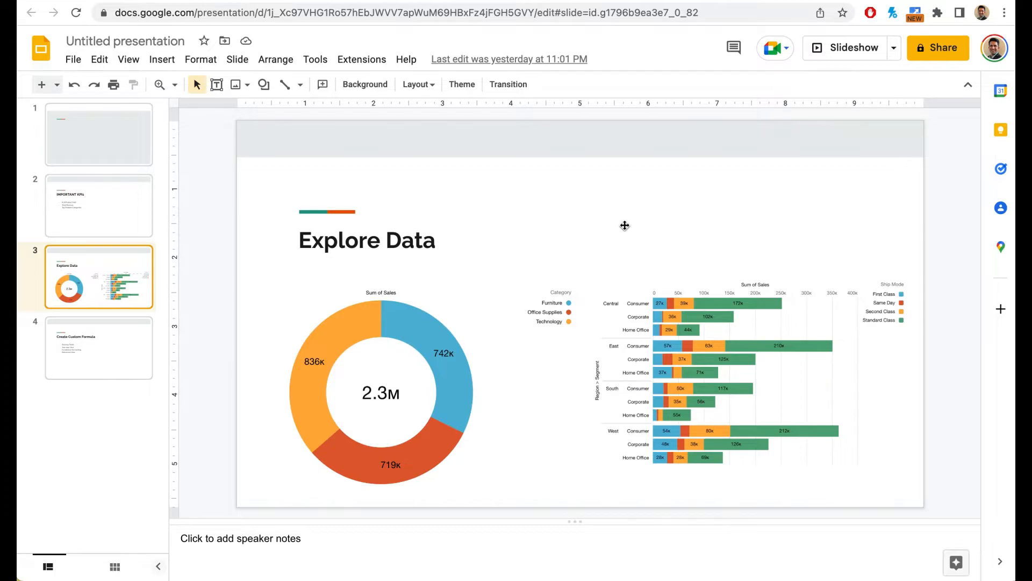
mouse_move(414, 337)
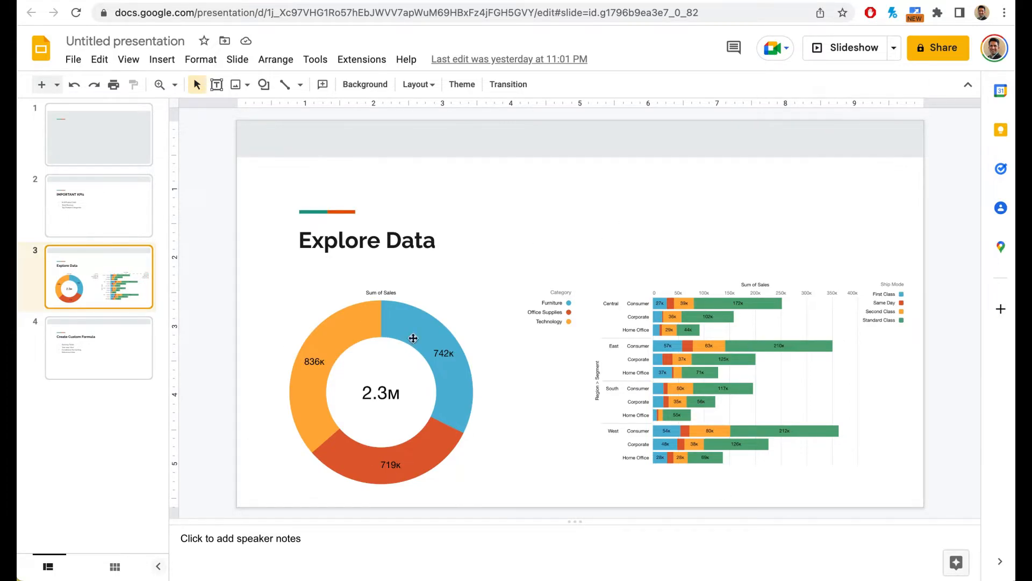
mouse_move(604, 249)
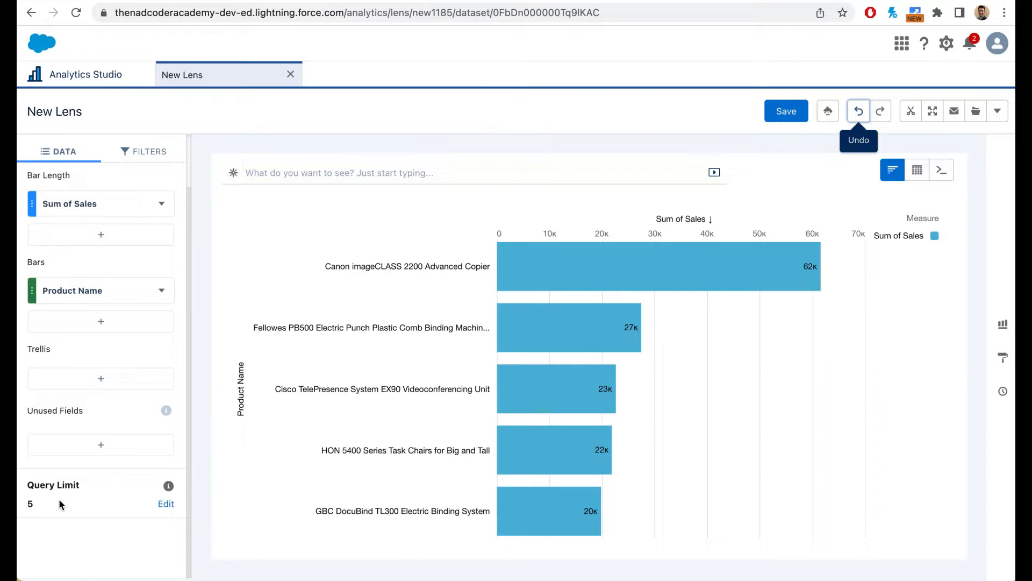
mouse_move(189, 338)
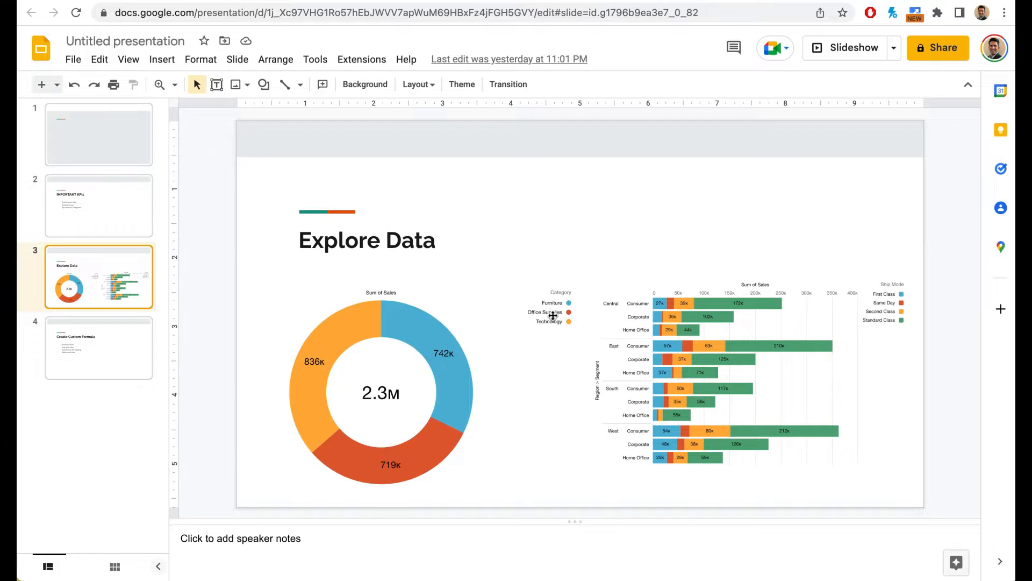
mouse_move(365, 314)
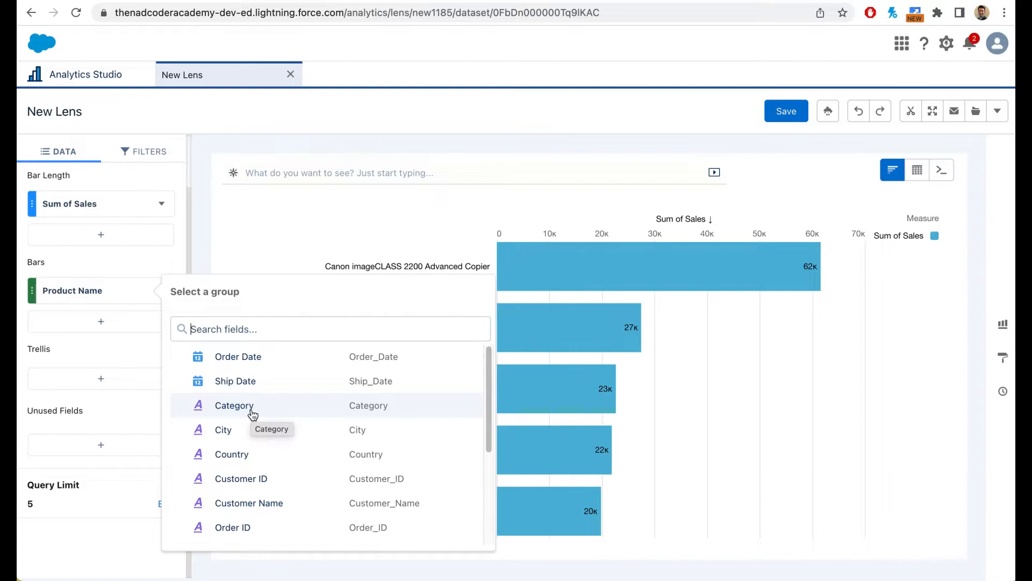
Step: Regroup the bars by Category, keeping the query limit at 5
click(235, 405)
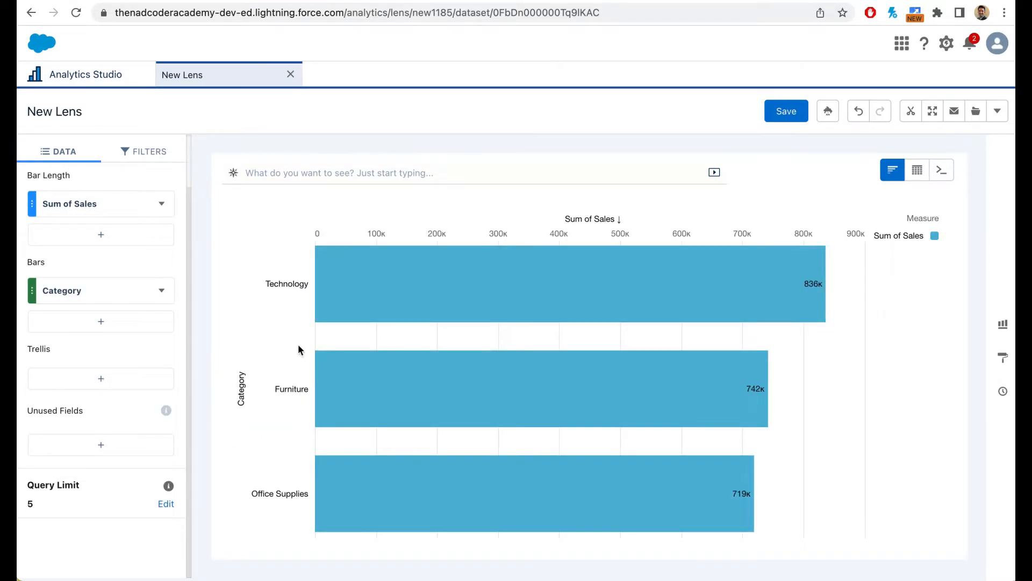
mouse_move(299, 317)
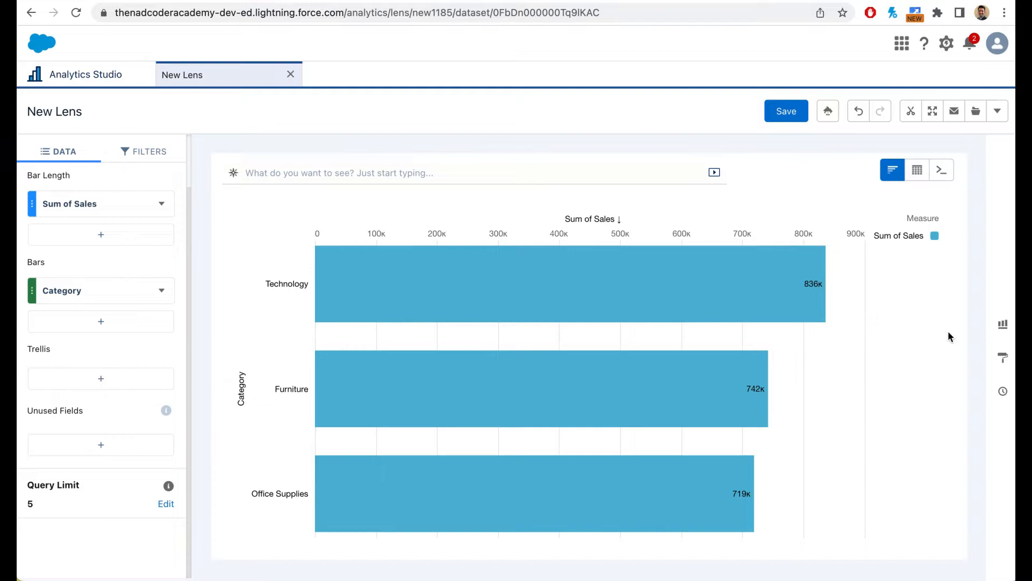
mouse_move(1002, 324)
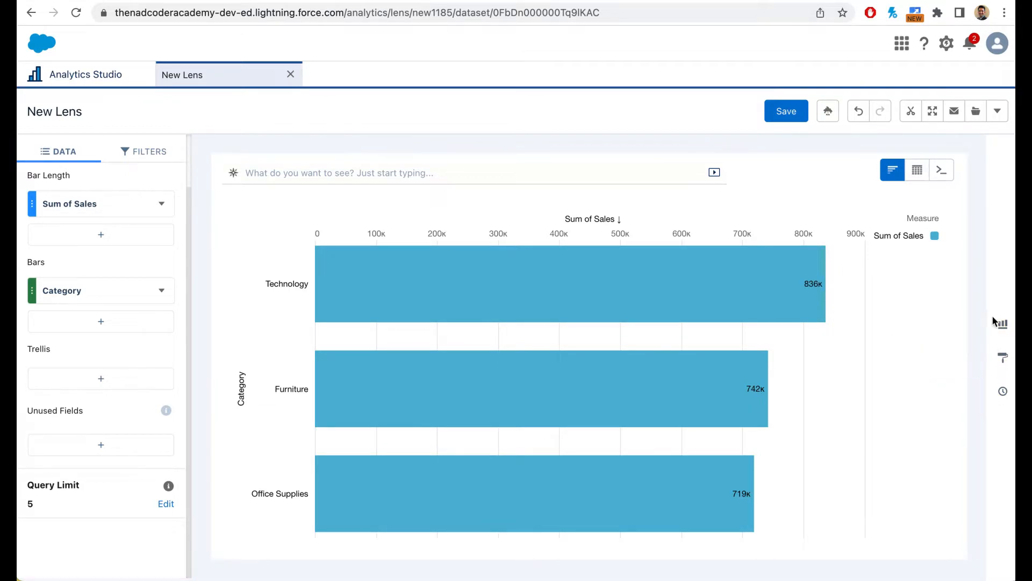
mouse_move(1003, 390)
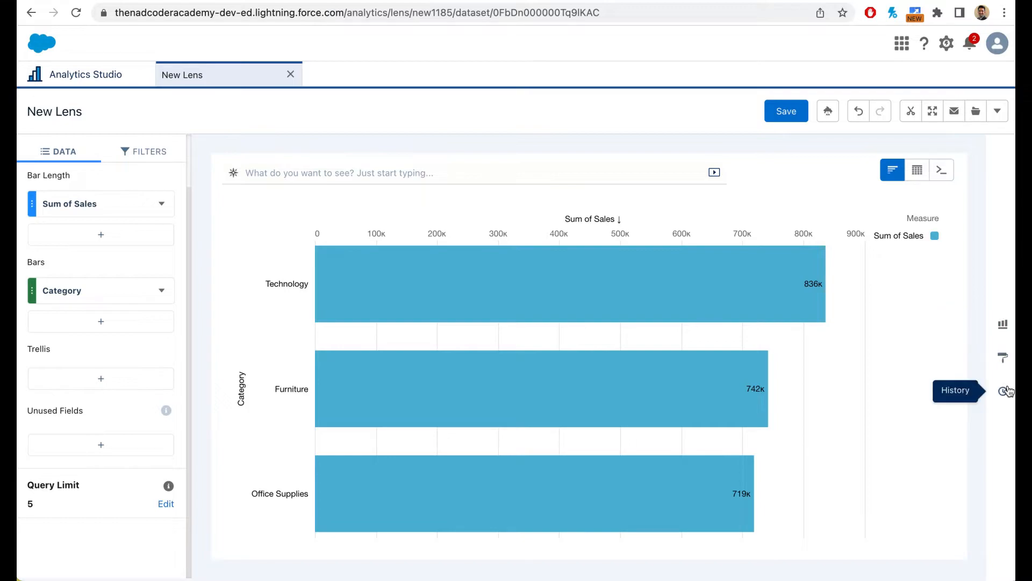
mouse_move(1003, 390)
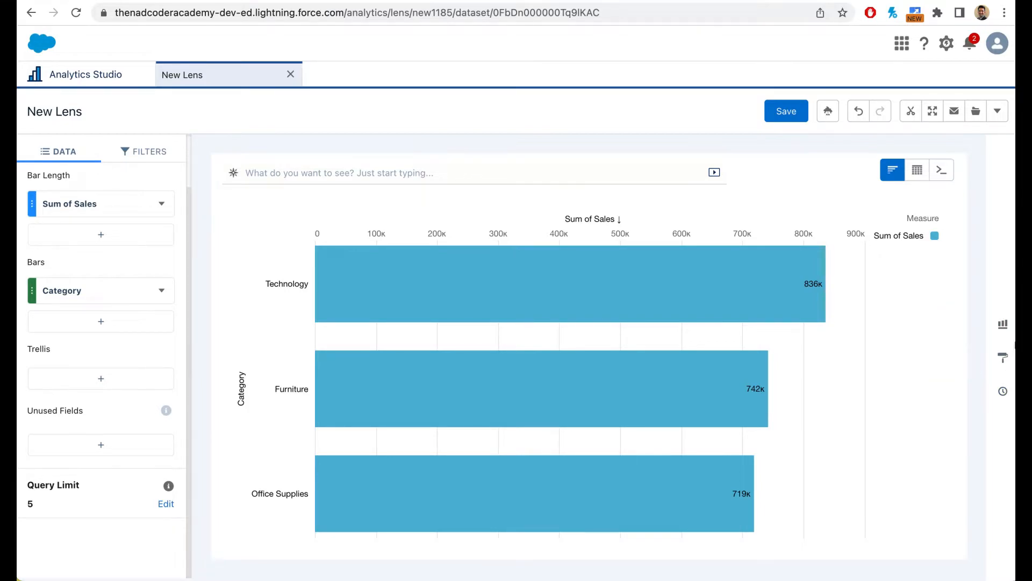
Step: Show the chart type gallery beside the lens, with Bar still active
click(1002, 323)
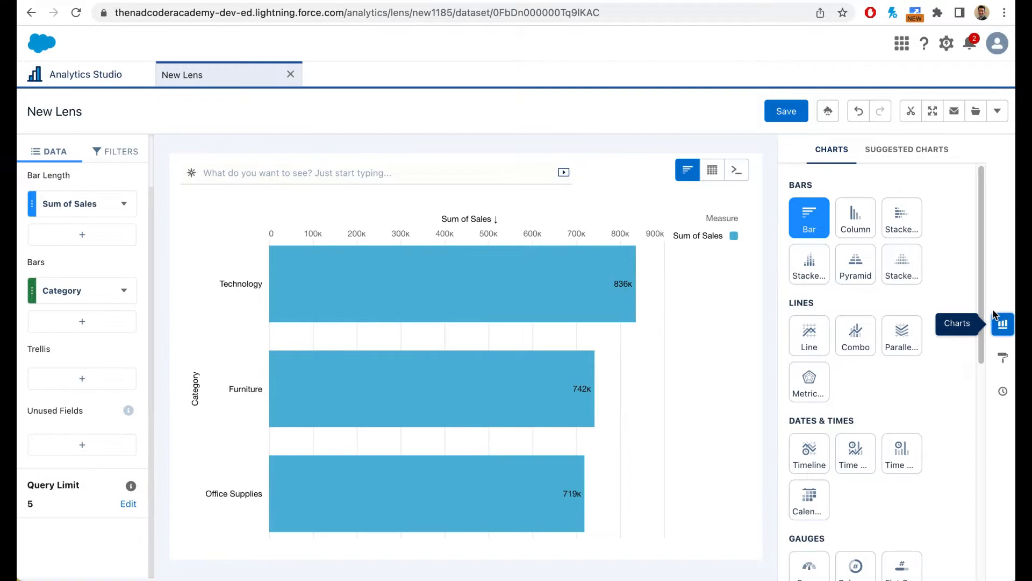
mouse_move(952, 275)
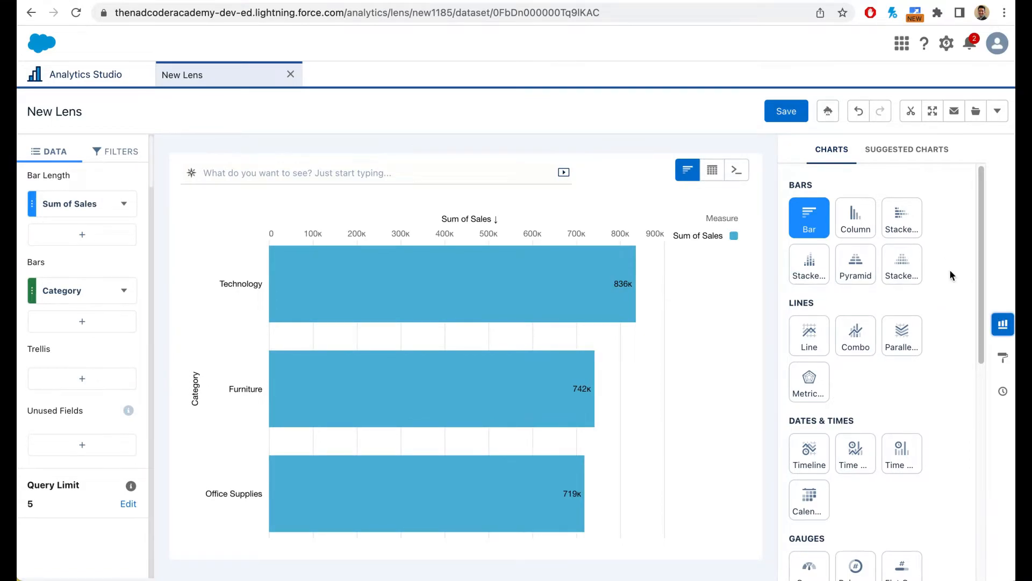
scroll(down, 3)
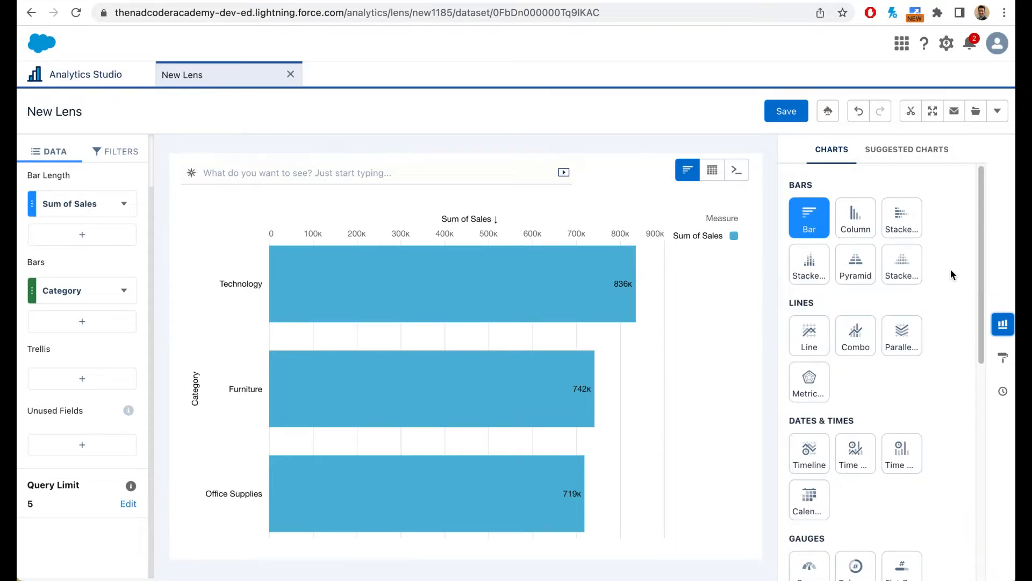
mouse_move(856, 217)
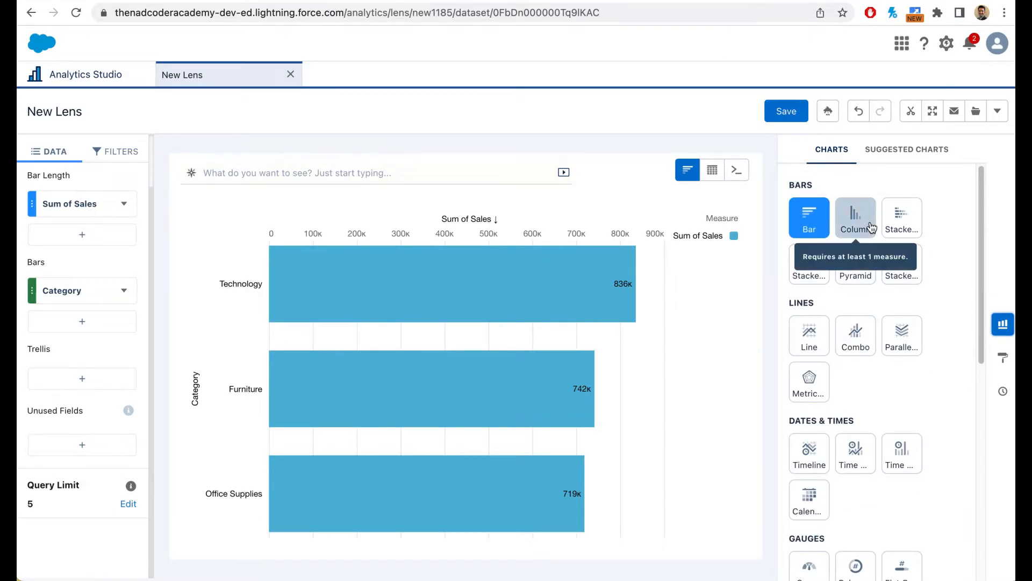
mouse_move(901, 218)
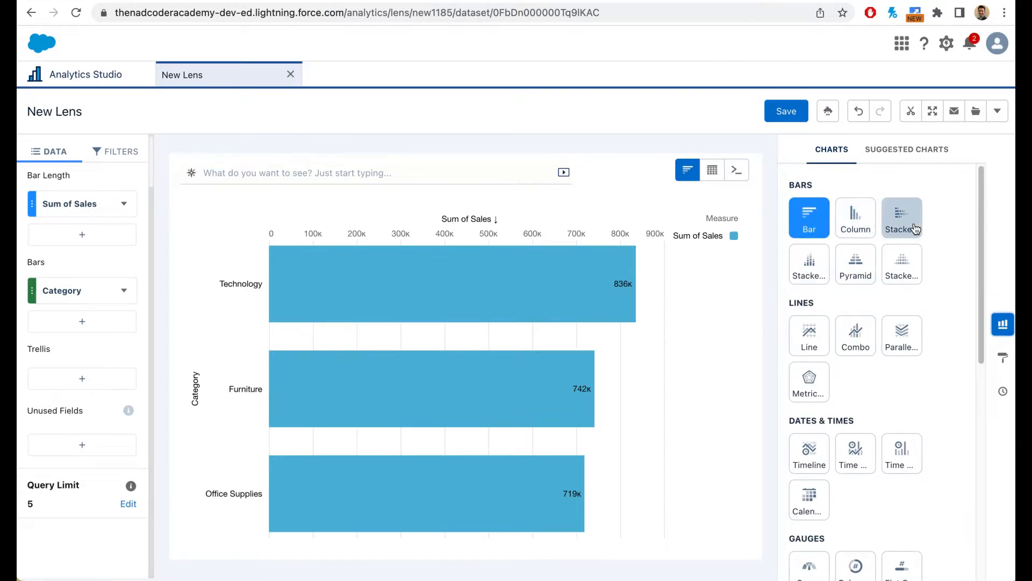
scroll(down, 3)
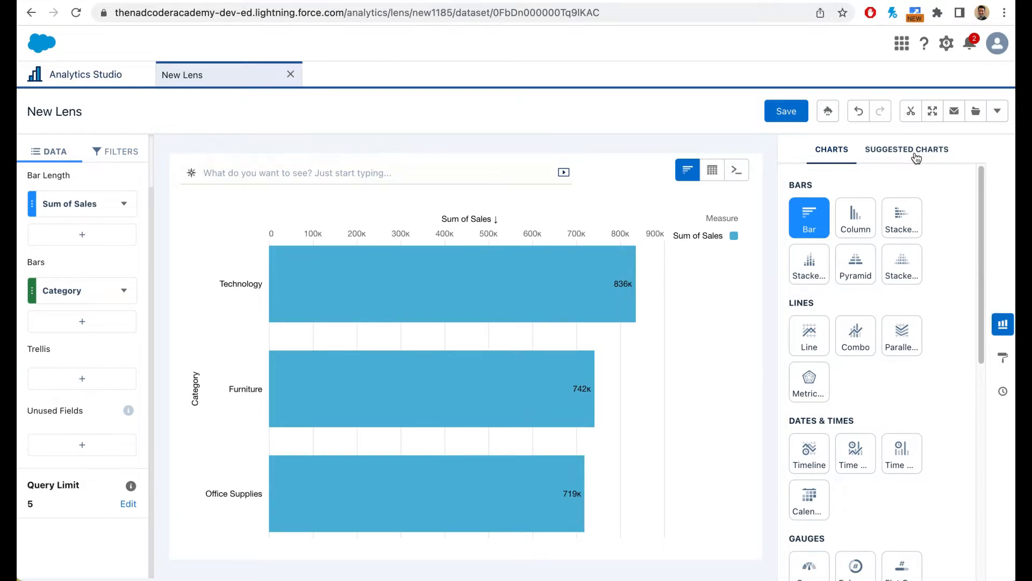
Step: Apply the suggested donut chart to Sum of Sales by Category
click(907, 149)
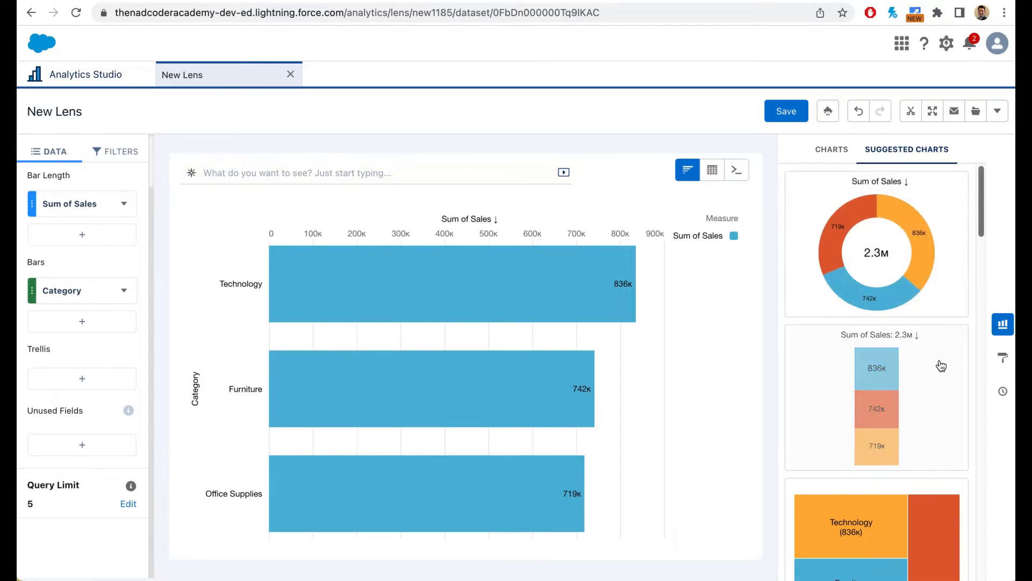
scroll(down, 3)
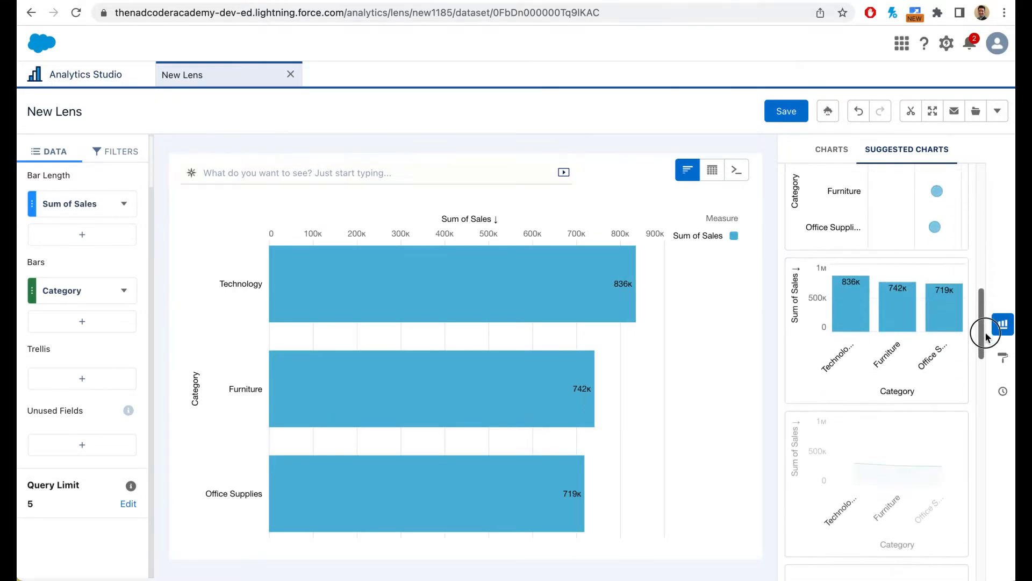
scroll(down, 3)
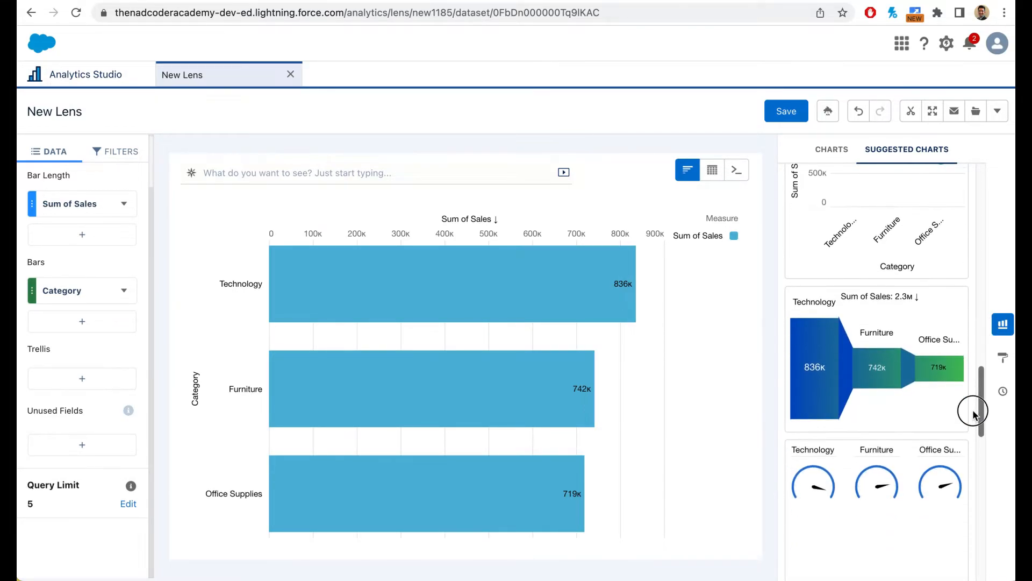
scroll(down, 3)
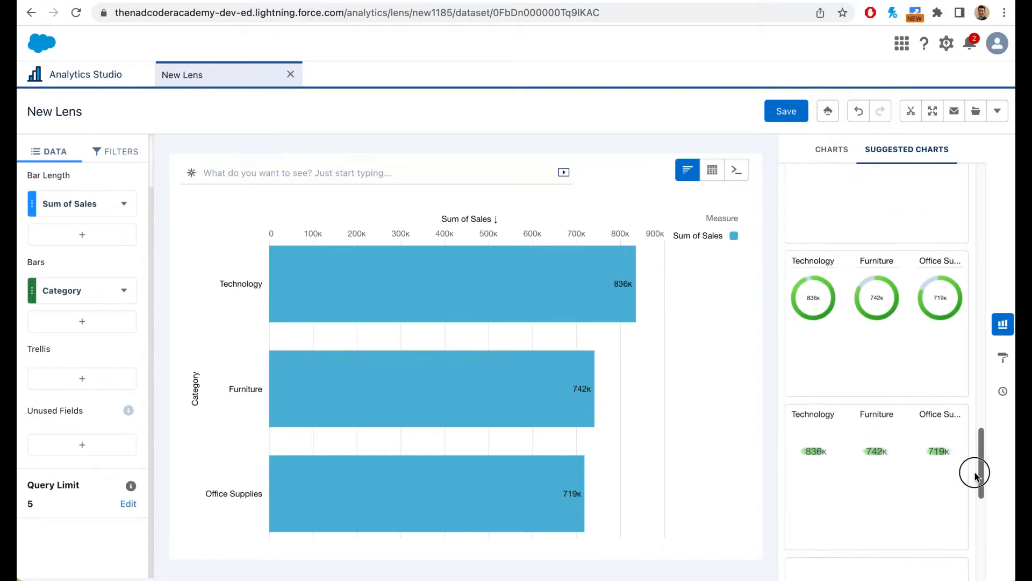
scroll(down, 3)
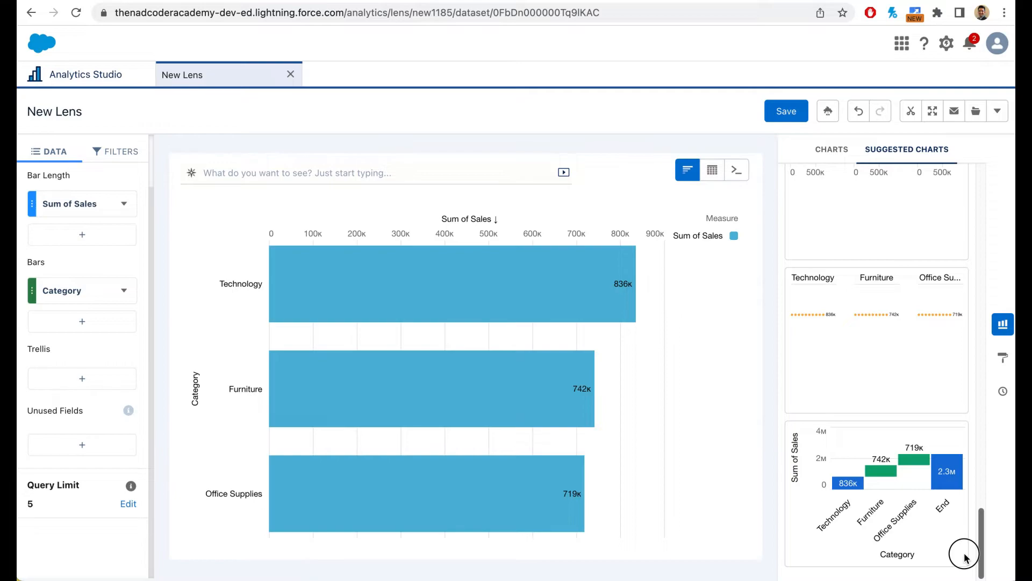
scroll(down, 3)
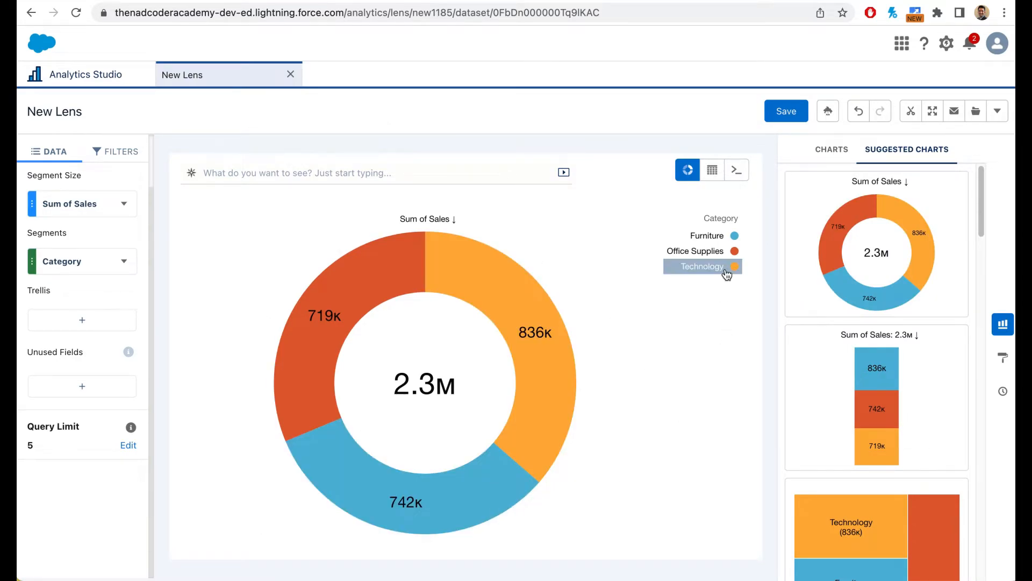
mouse_move(536, 349)
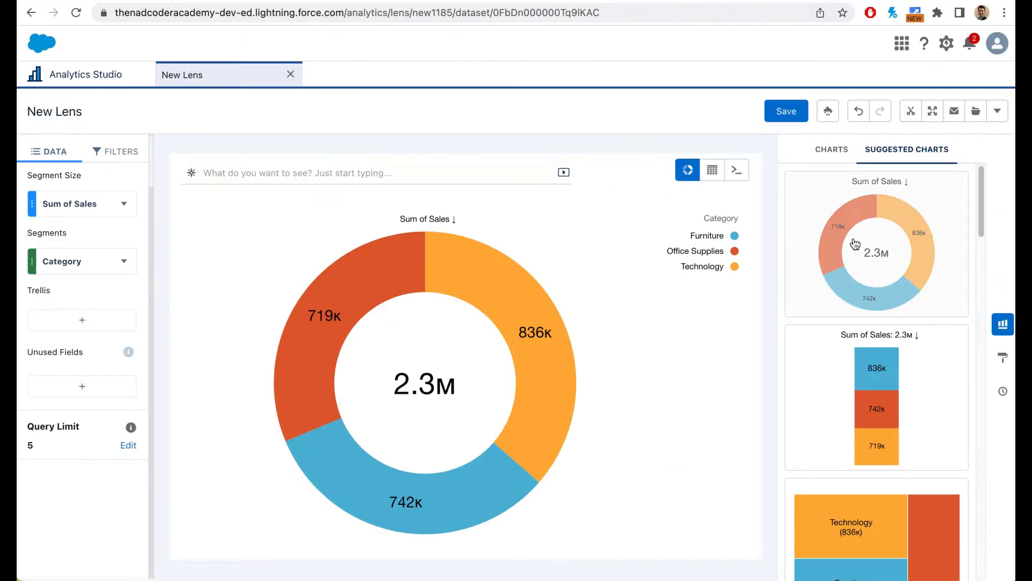
scroll(down, 3)
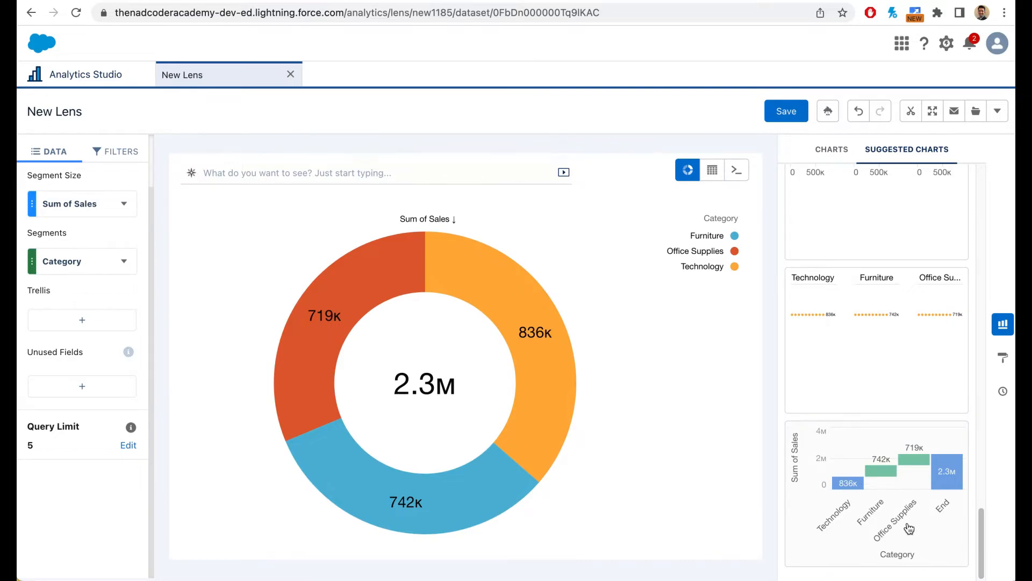
Step: Switch the Sales by Category chart to a waterfall ending at the 2.3M total
click(687, 169)
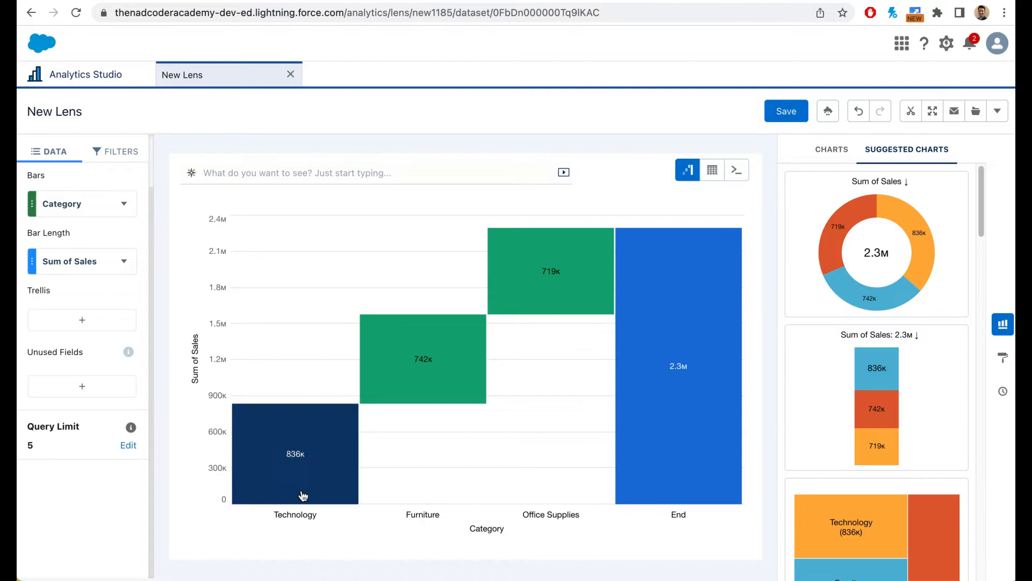
mouse_move(302, 490)
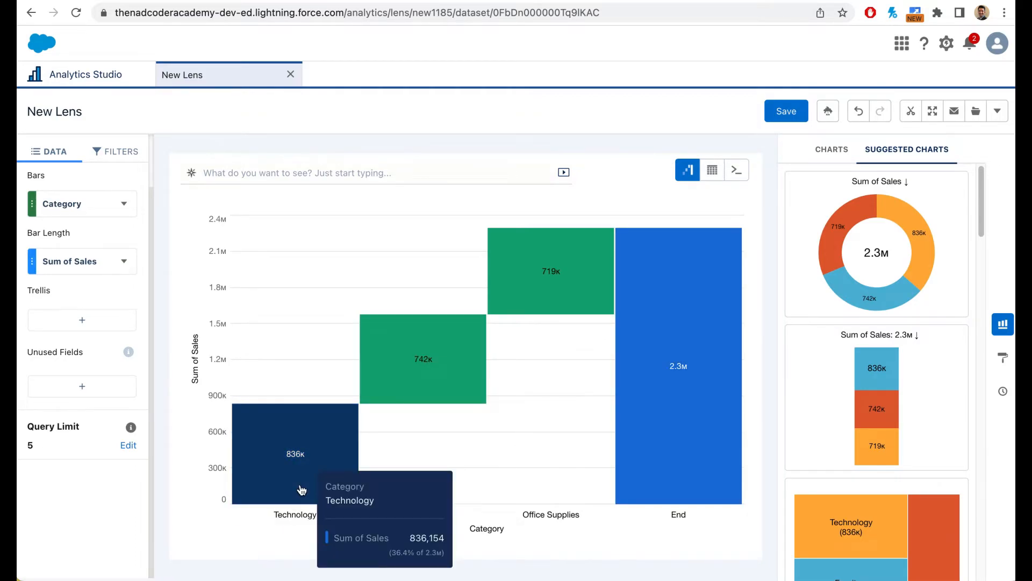
mouse_move(467, 385)
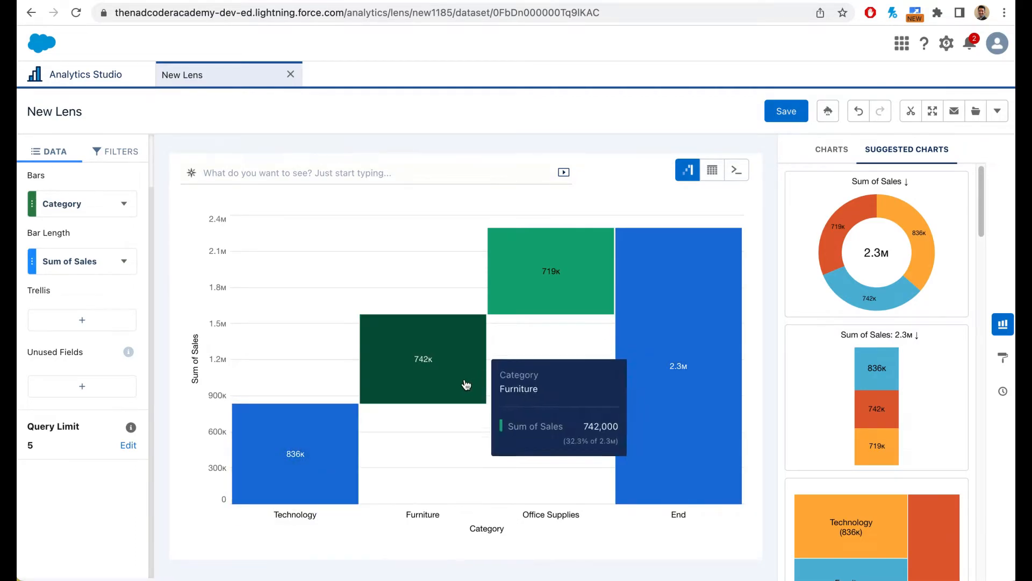
mouse_move(633, 264)
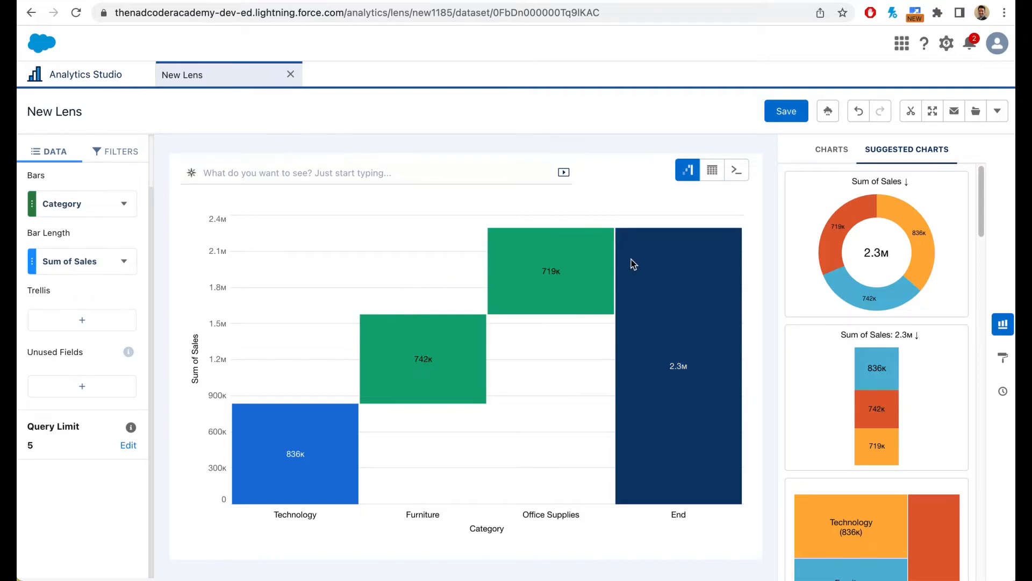
mouse_move(659, 263)
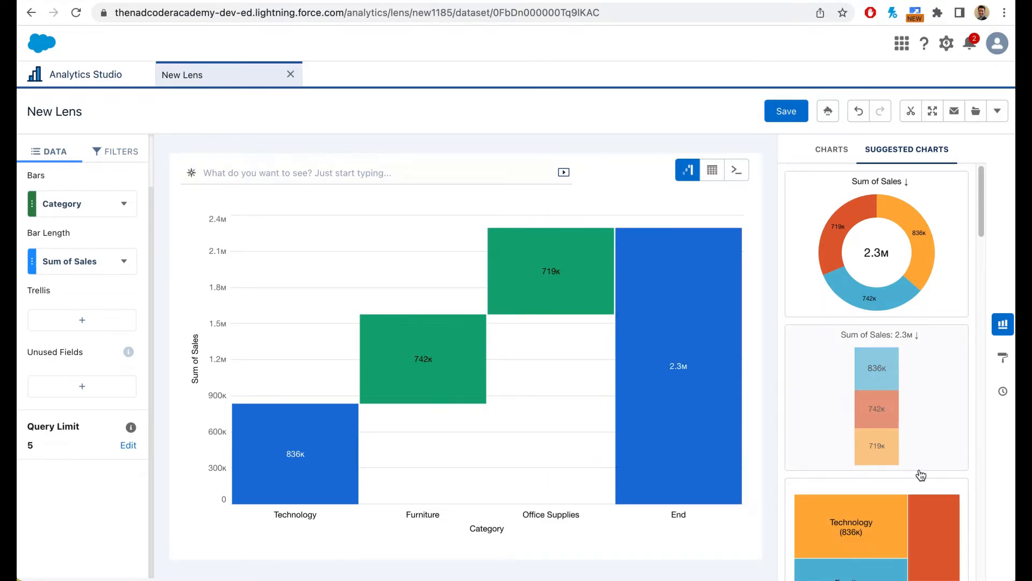
mouse_move(678, 362)
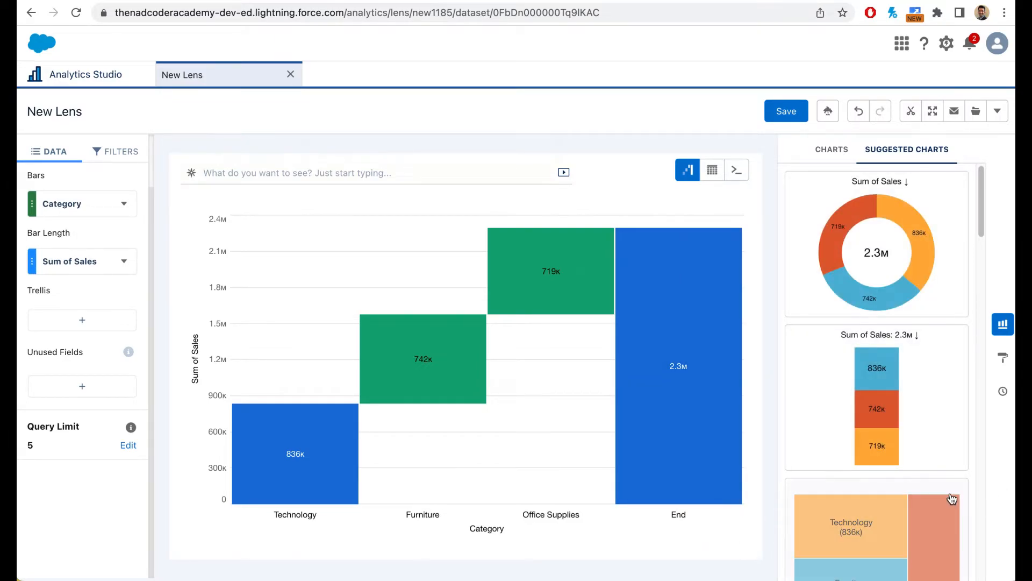
scroll(down, 3)
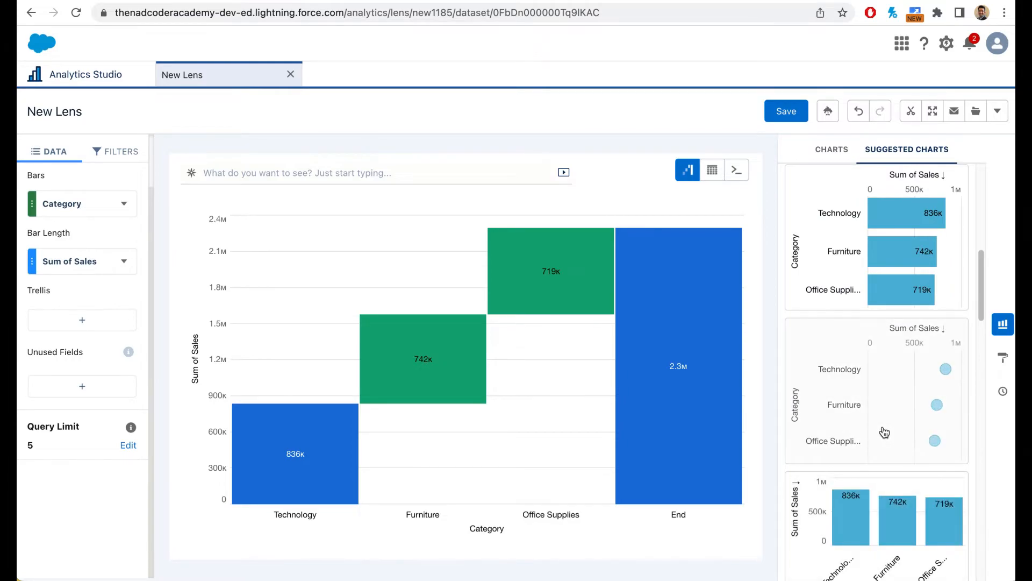
scroll(down, 3)
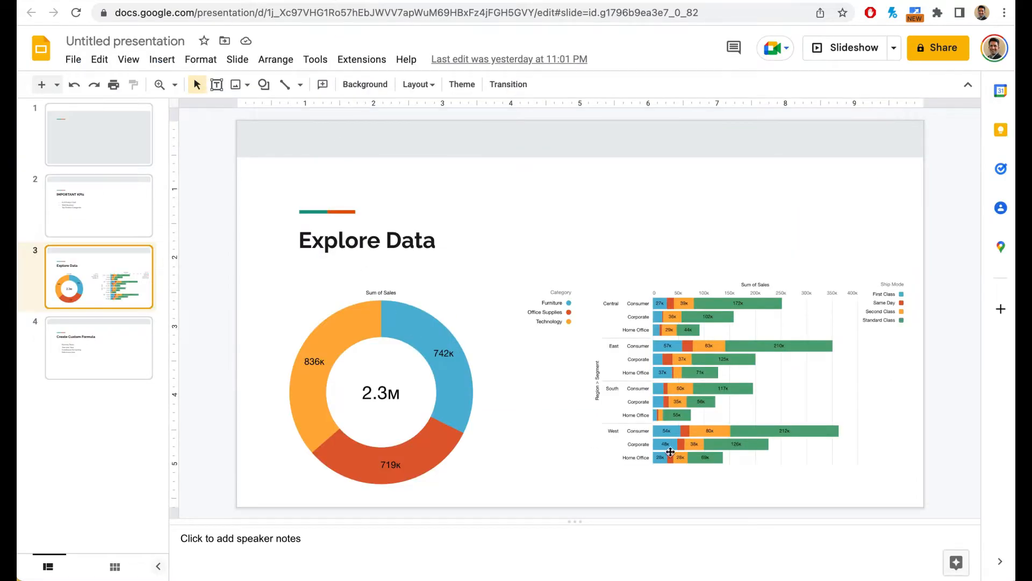
mouse_move(670, 453)
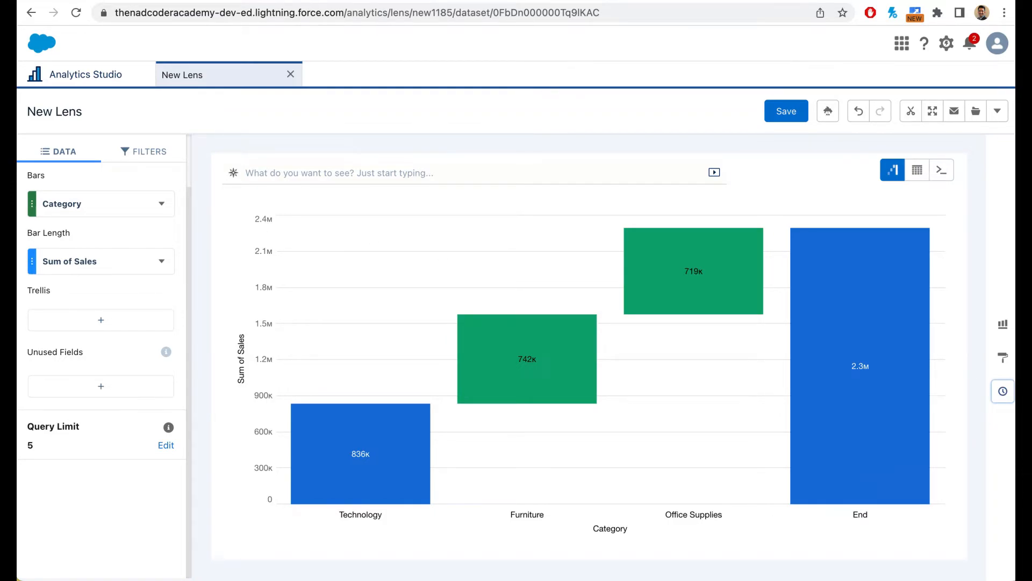
mouse_move(915, 278)
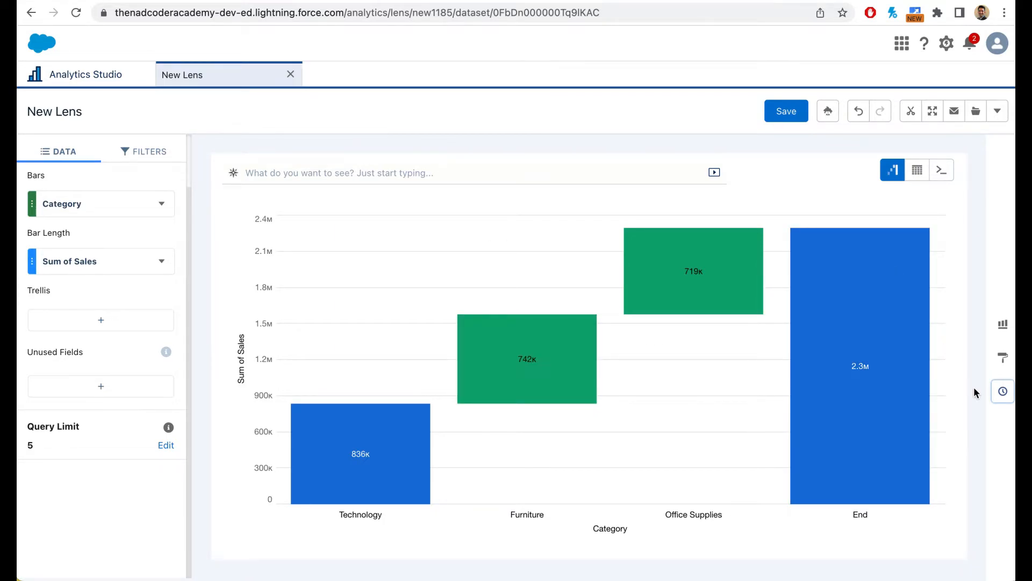
mouse_move(1002, 390)
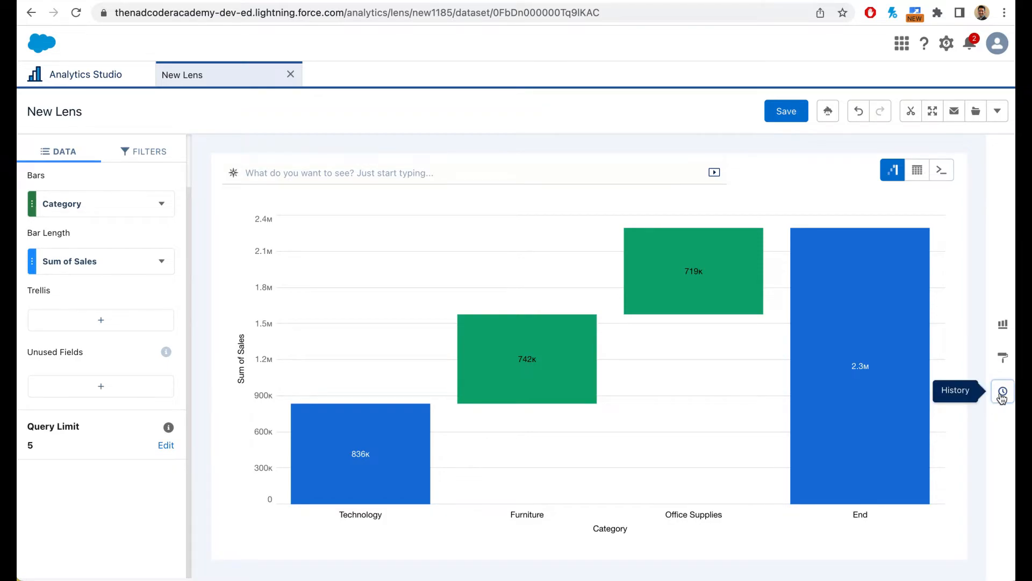
Step: Restore the 'Updated grouping: Category' bar chart version from the lens History panel
click(1002, 390)
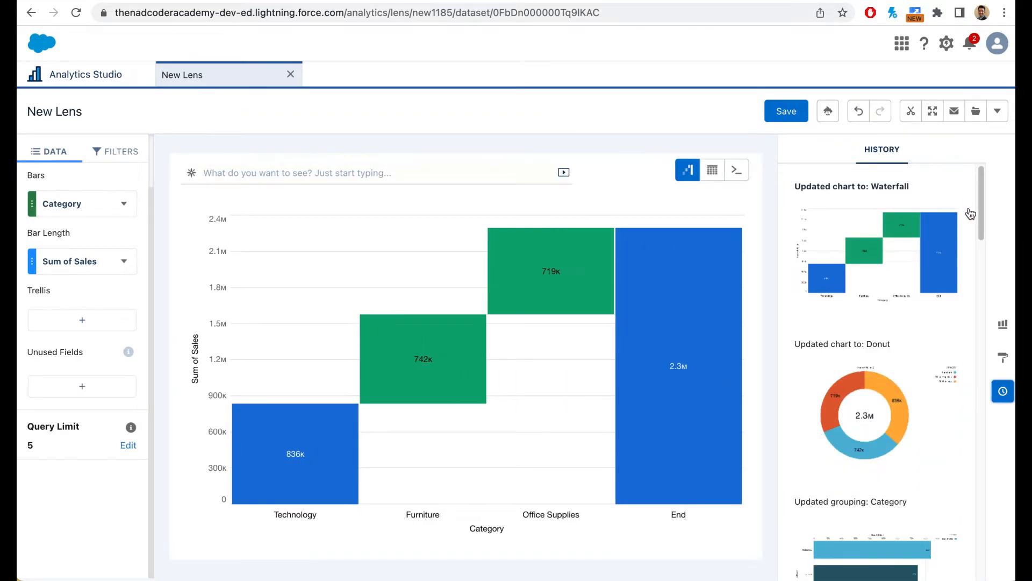
scroll(down, 3)
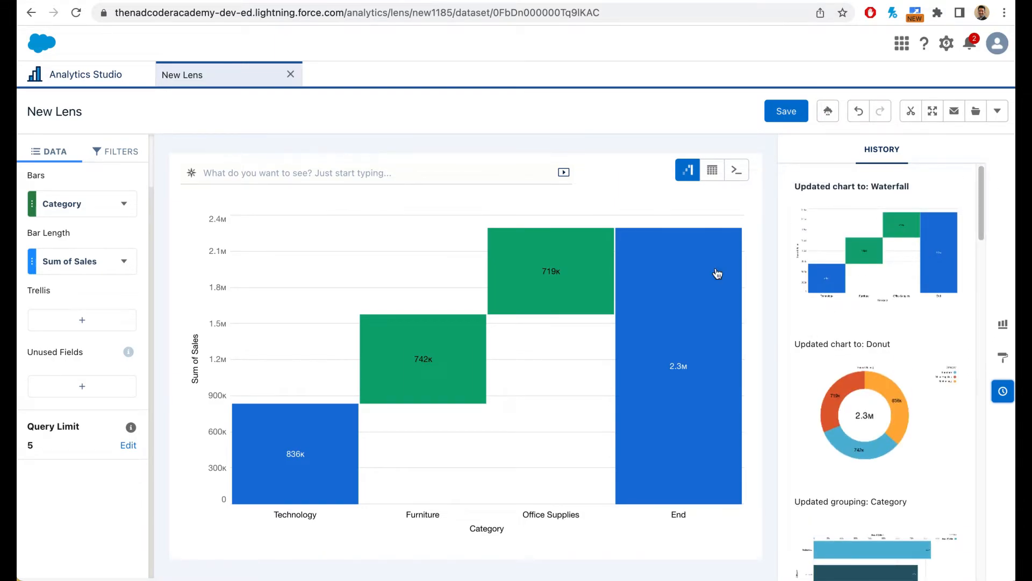
mouse_move(911, 408)
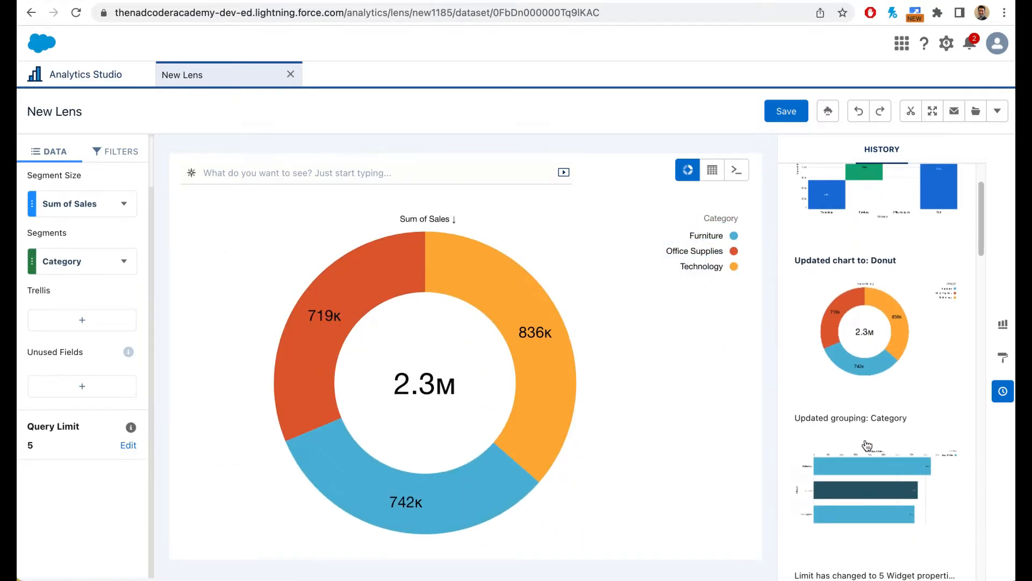
click(687, 170)
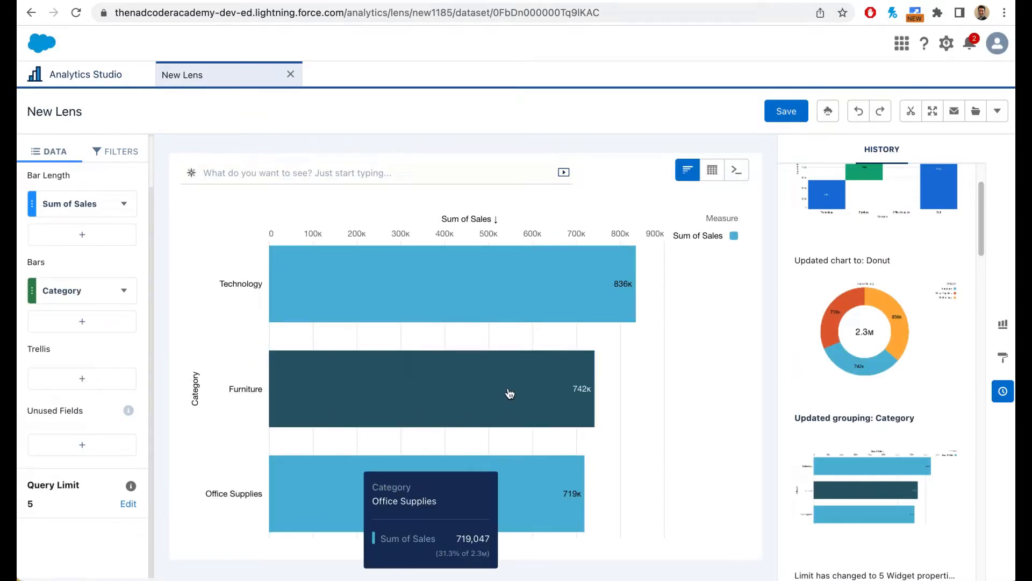
mouse_move(727, 258)
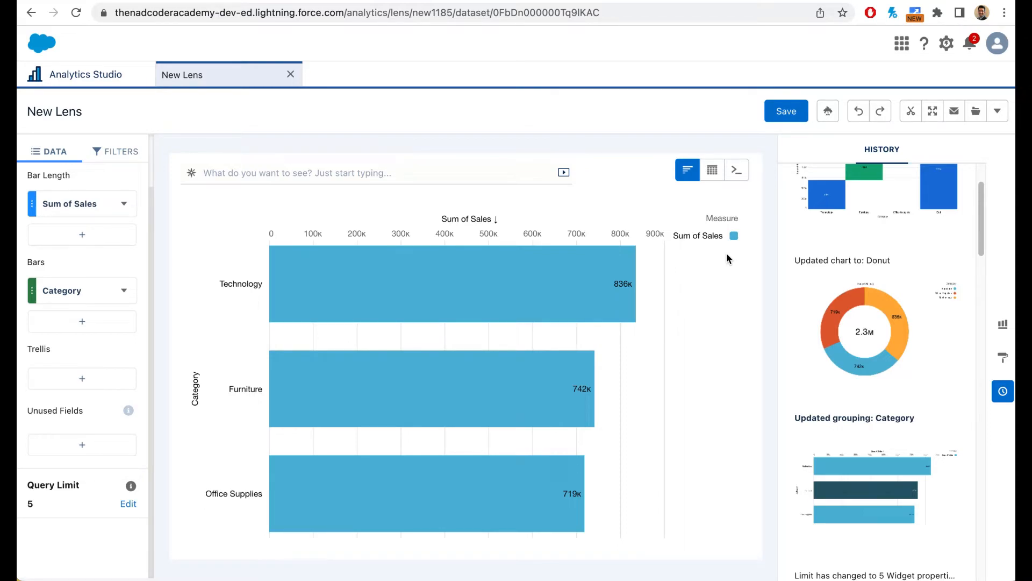
mouse_move(1003, 392)
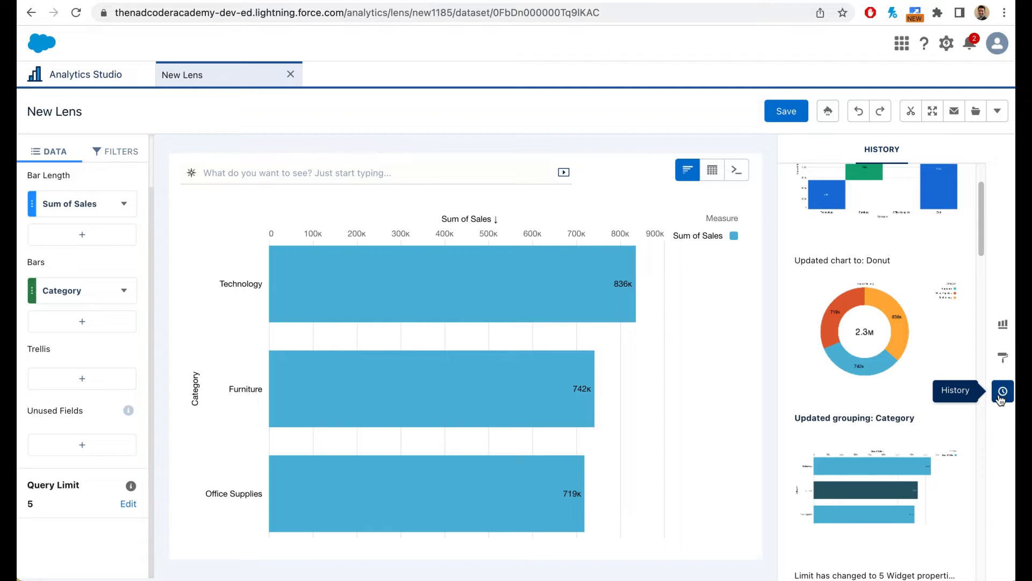
mouse_move(736, 319)
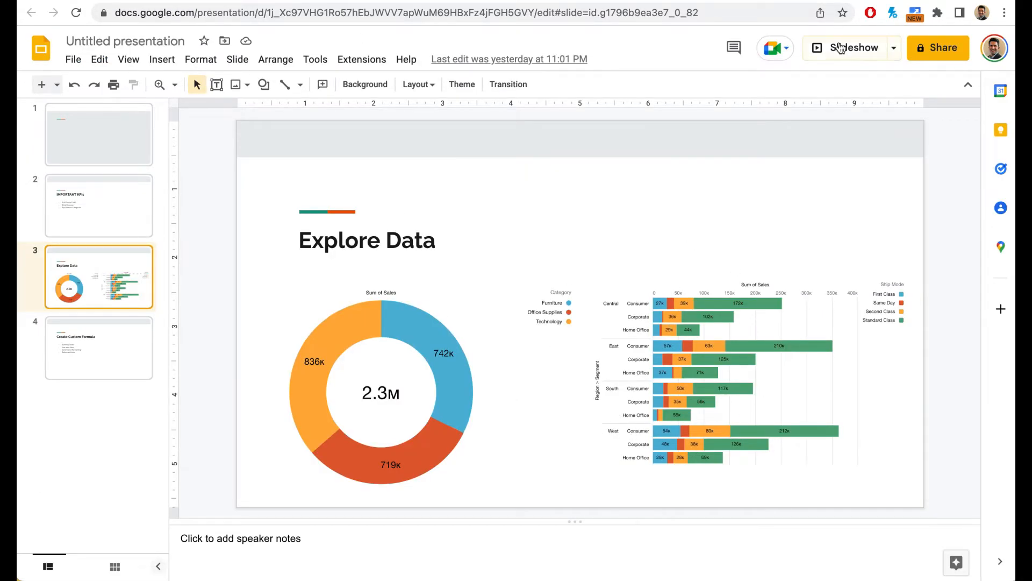
click(854, 47)
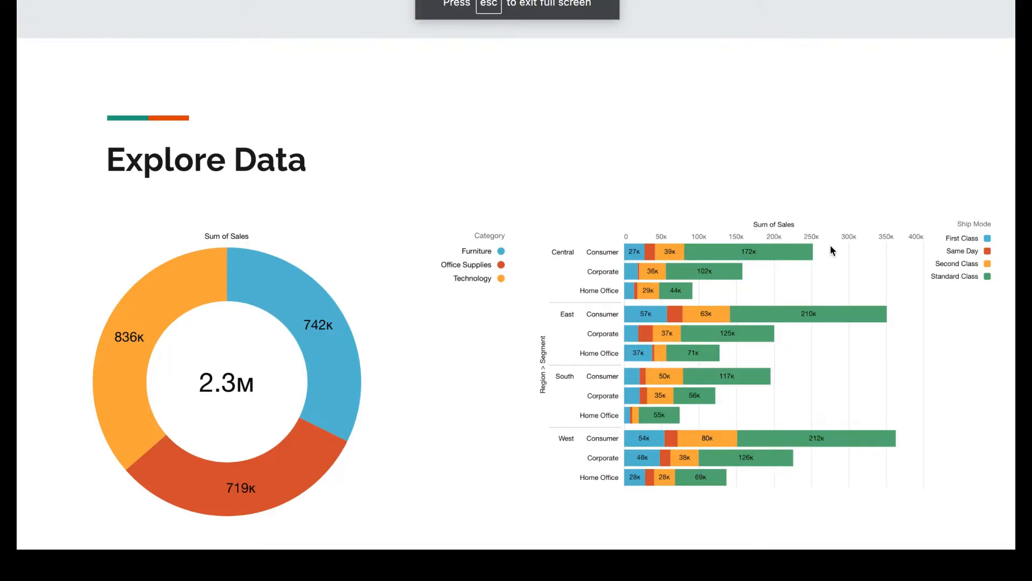
mouse_move(862, 272)
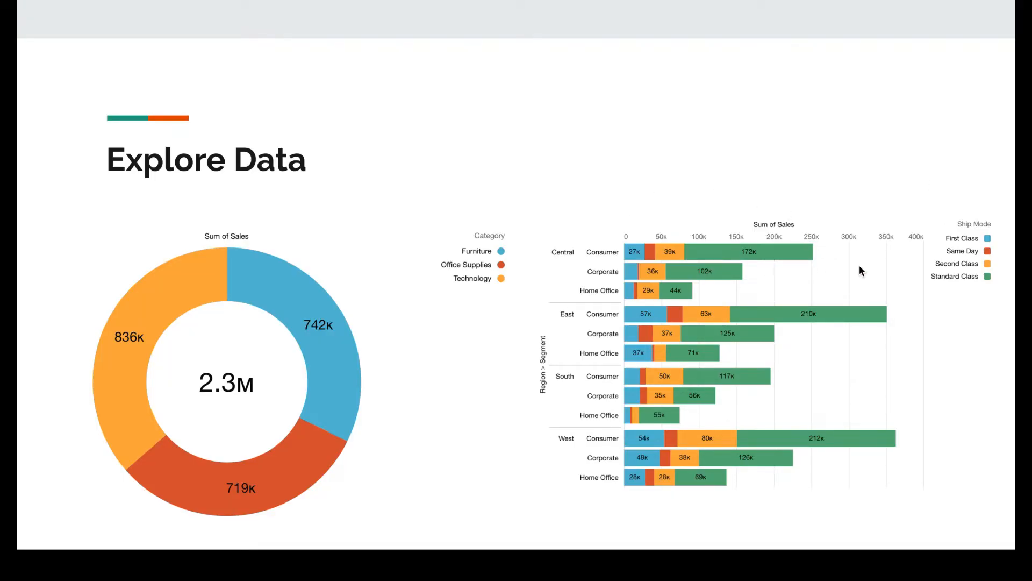
mouse_move(716, 352)
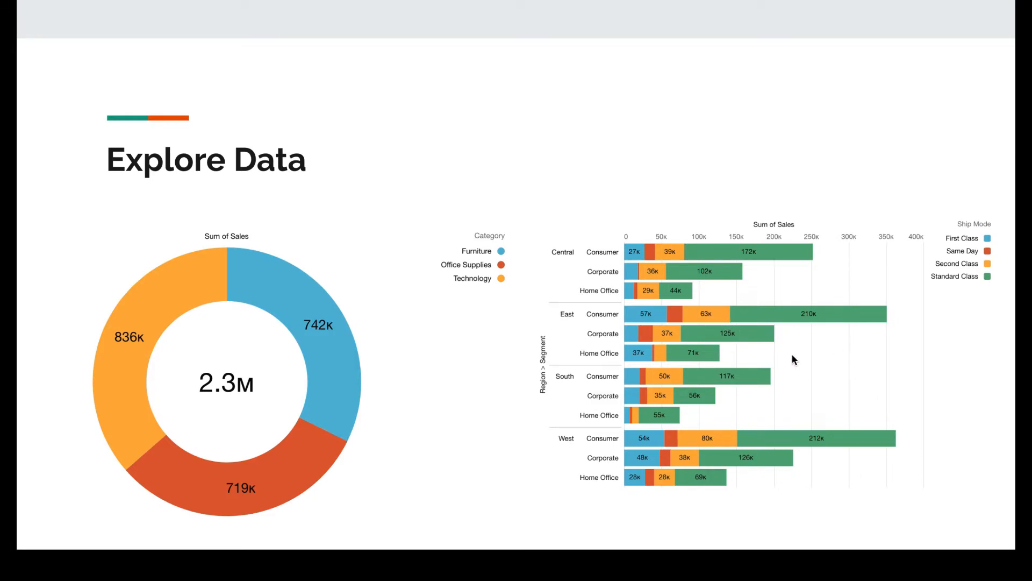
mouse_move(747, 228)
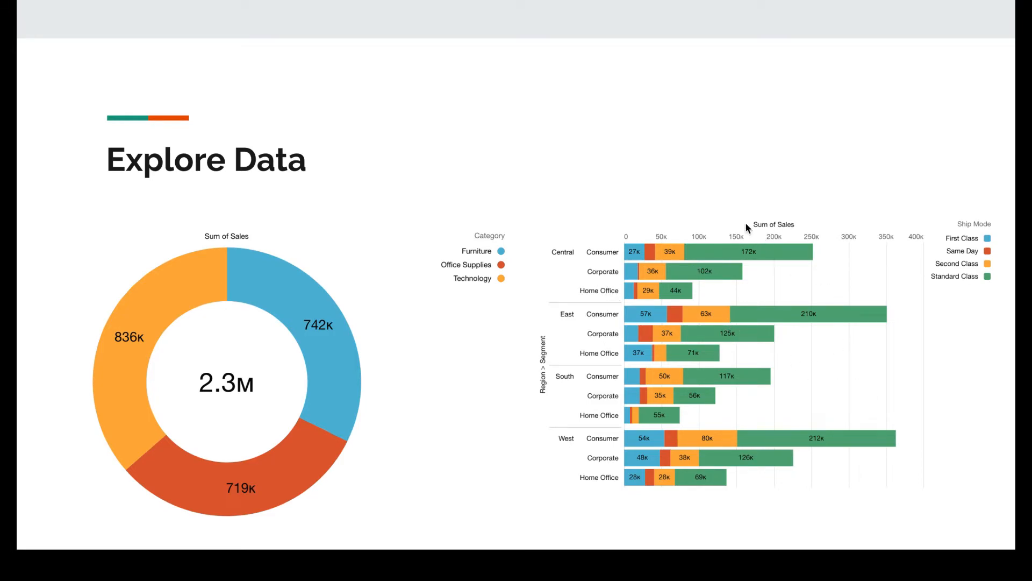
mouse_move(772, 228)
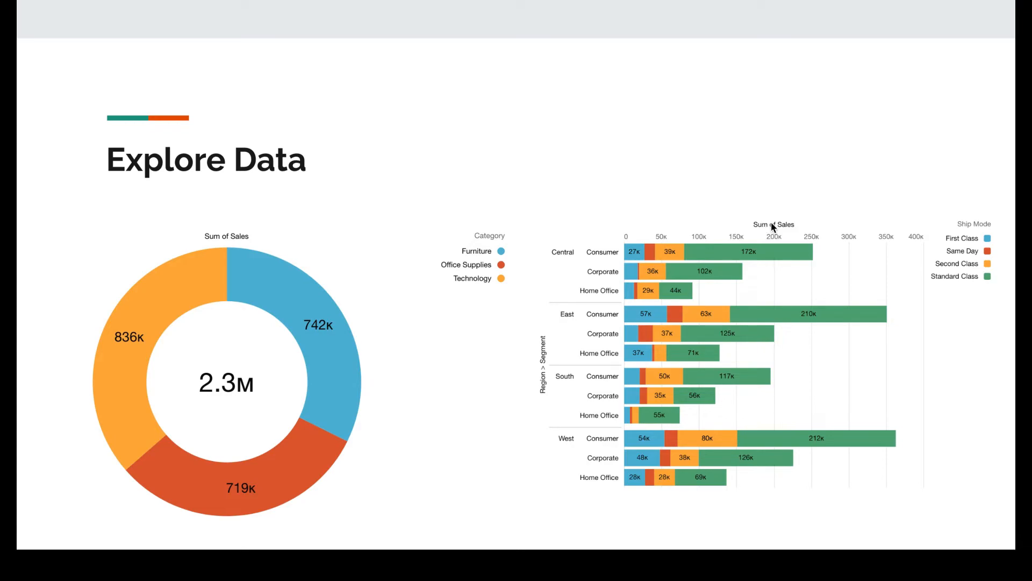
mouse_move(548, 389)
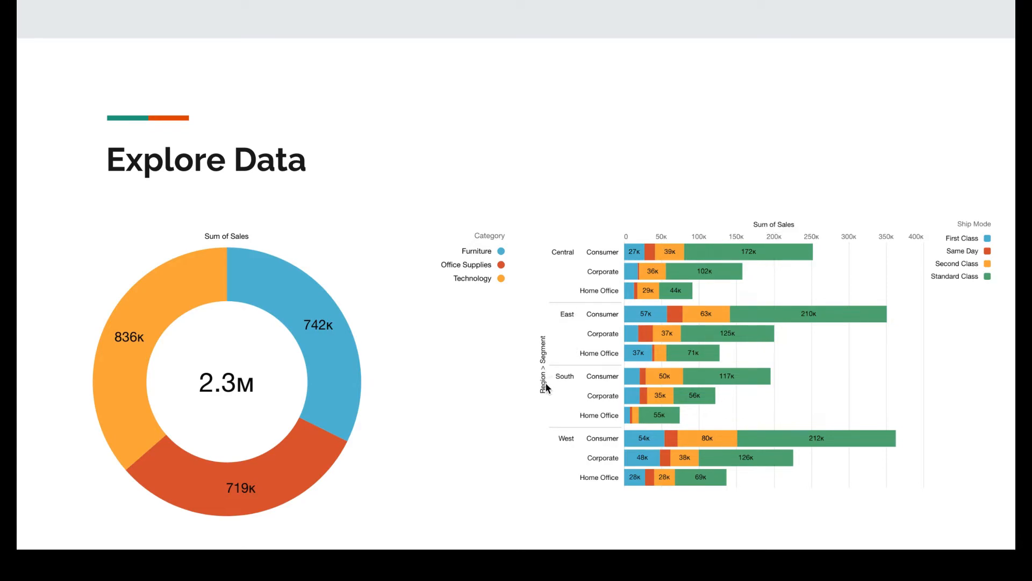
mouse_move(596, 300)
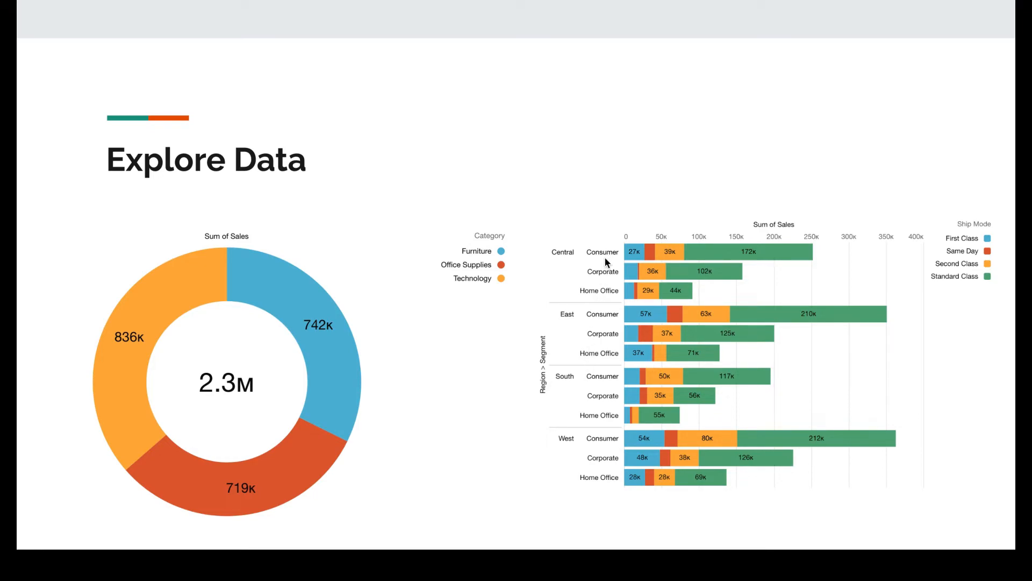
mouse_move(974, 233)
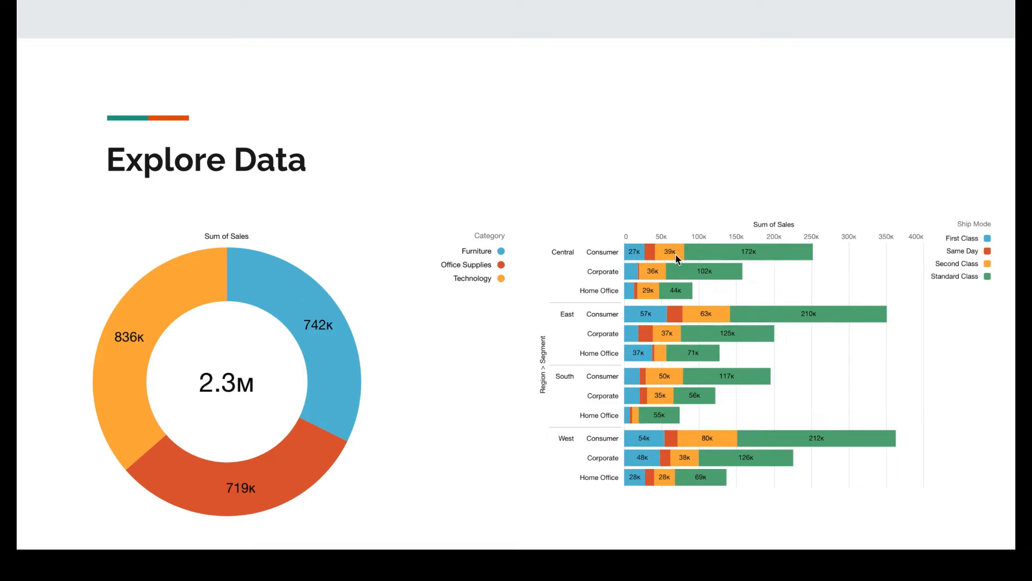
mouse_move(780, 259)
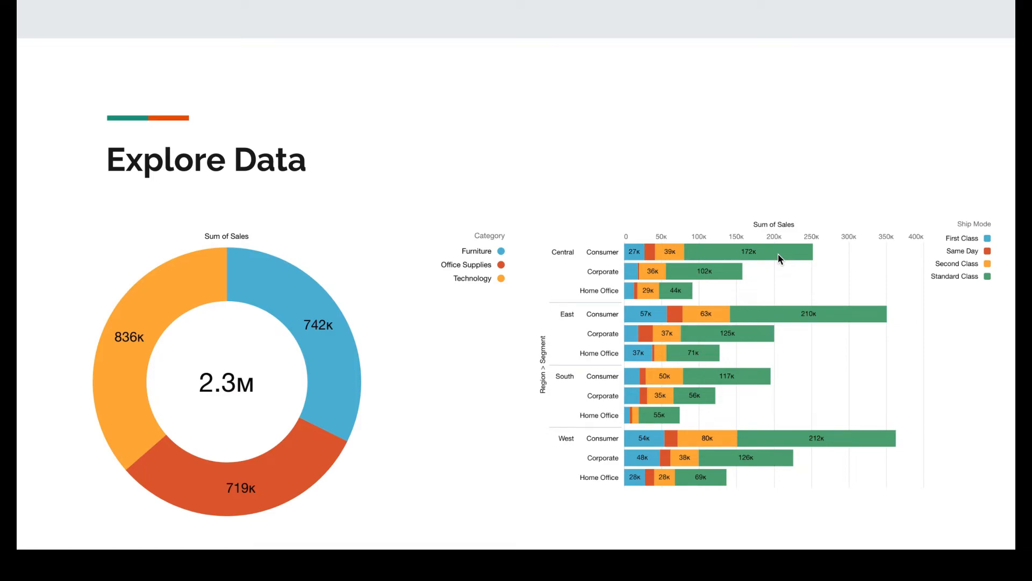
mouse_move(622, 255)
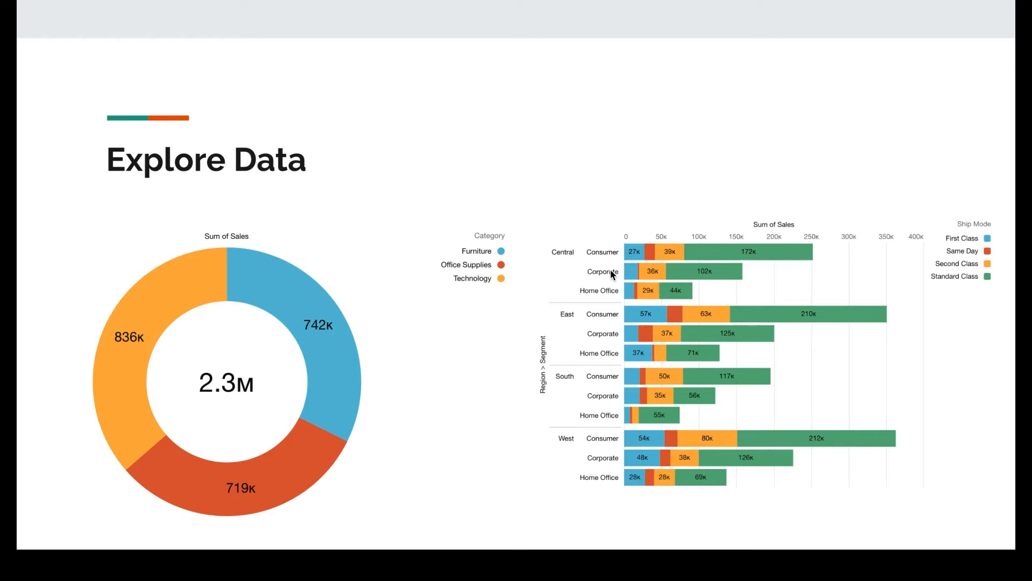
mouse_move(624, 283)
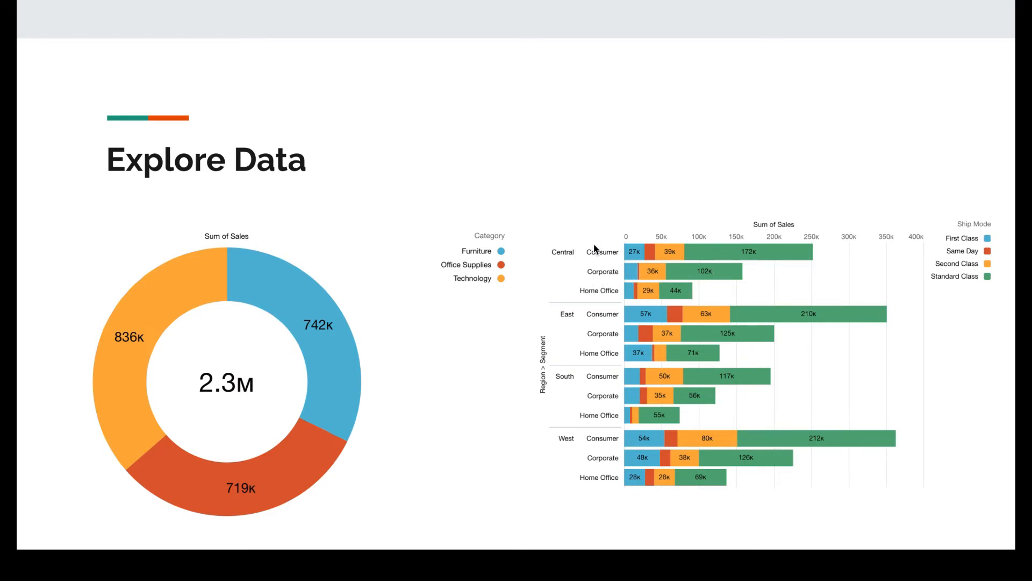
mouse_move(936, 316)
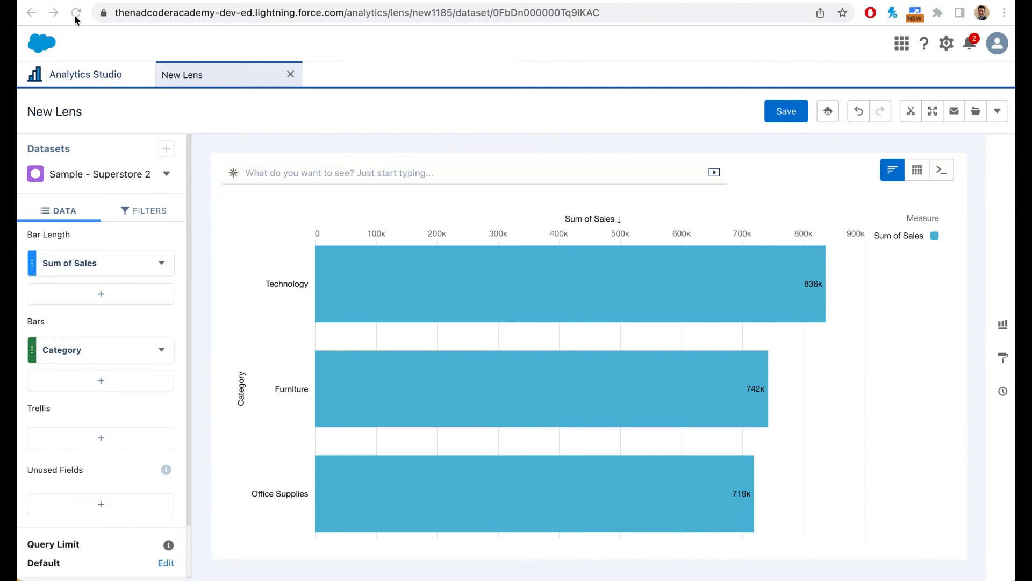
mouse_move(224, 225)
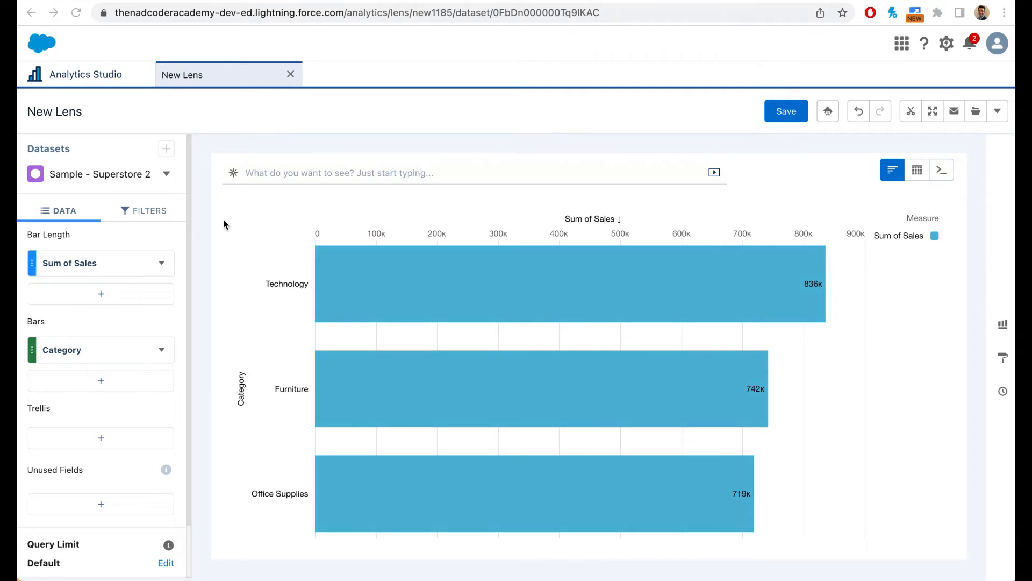
Step: Reload the New Lens page to get the default Count of Rows chart
click(76, 12)
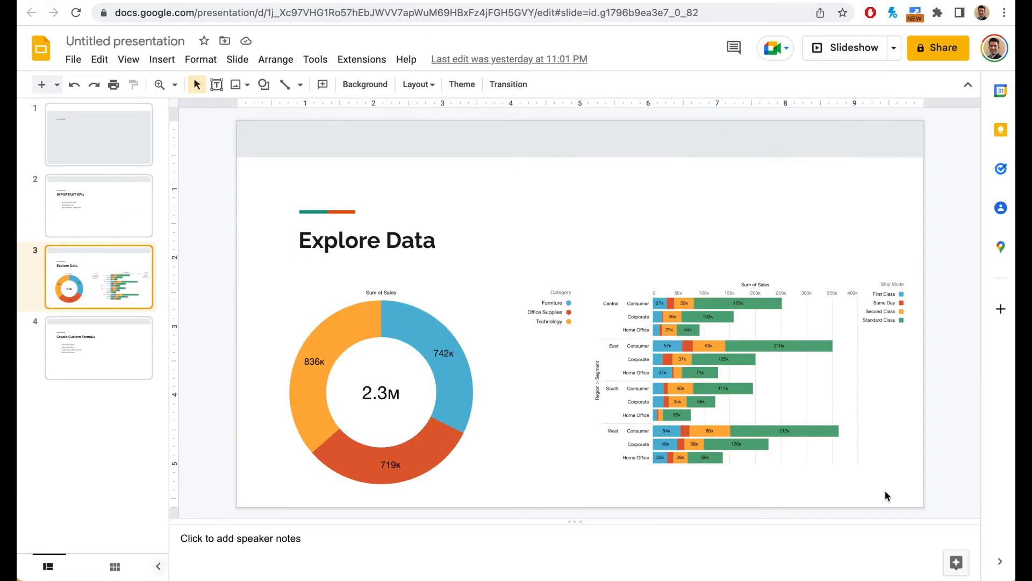
mouse_move(698, 540)
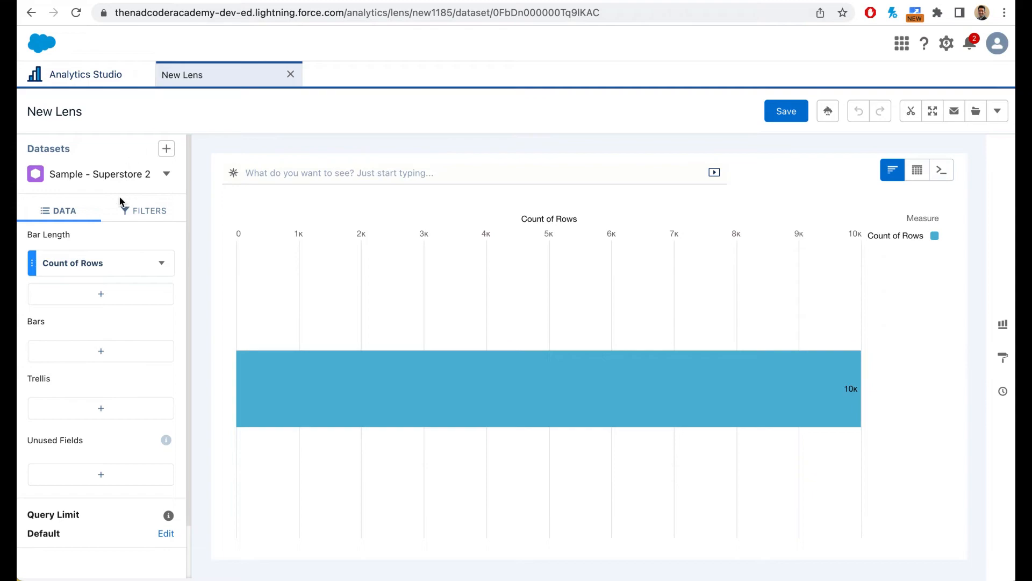
Step: Set Bar Length to SUM of Sales instead of Count of Rows
click(73, 263)
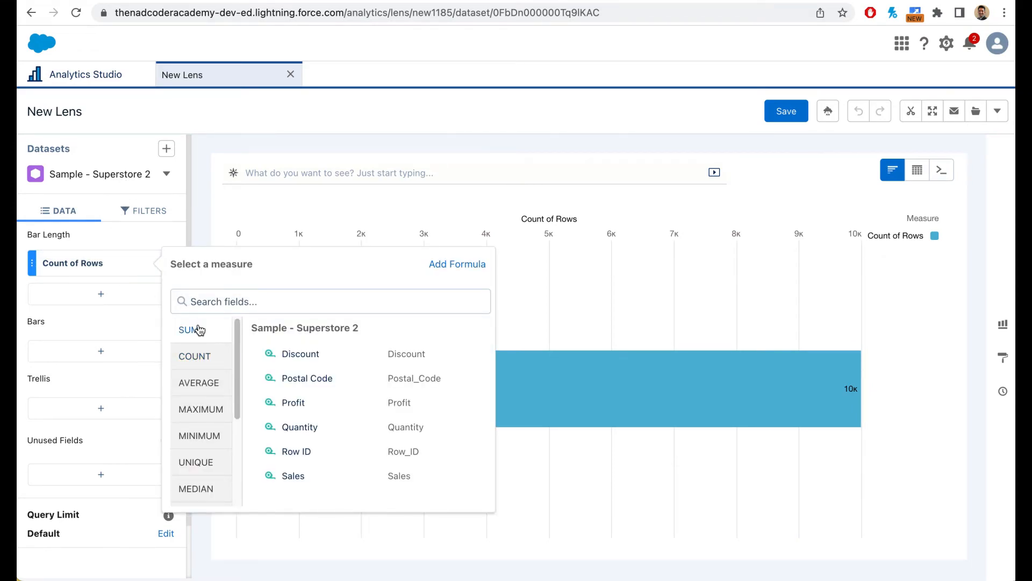
click(293, 475)
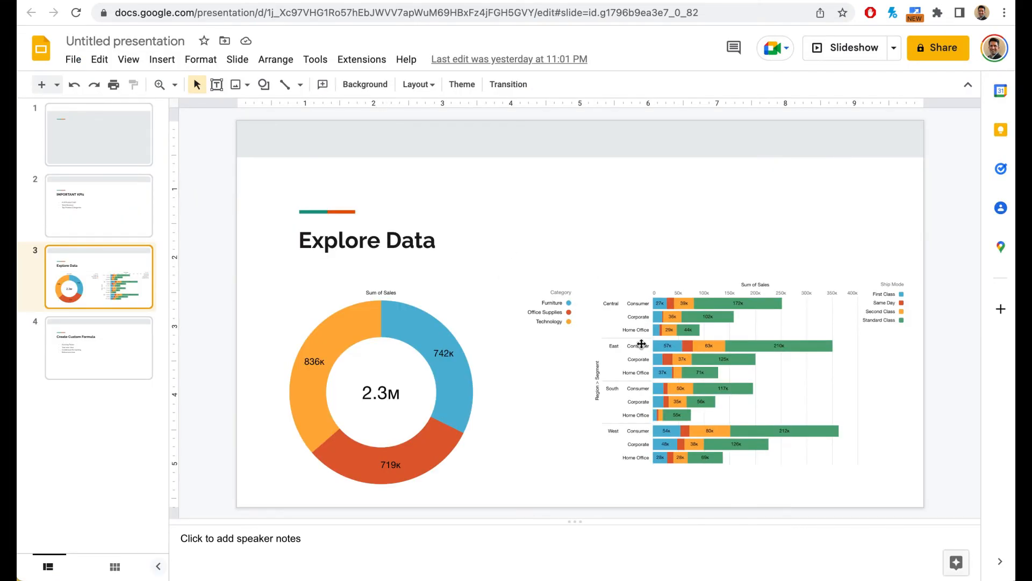
mouse_move(595, 381)
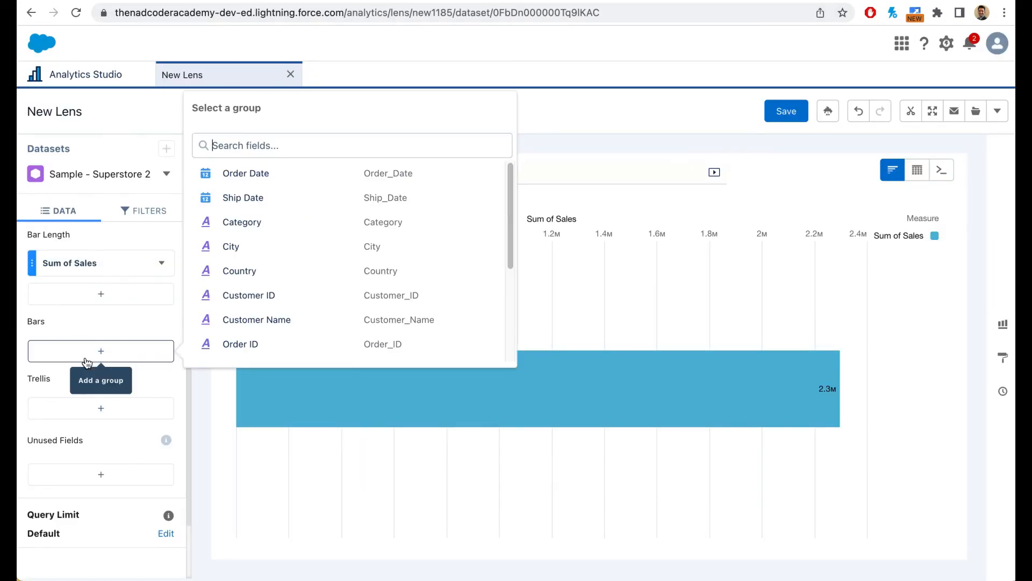
Step: Group the Sum of Sales bars by Region, then by Segment
text(reg)
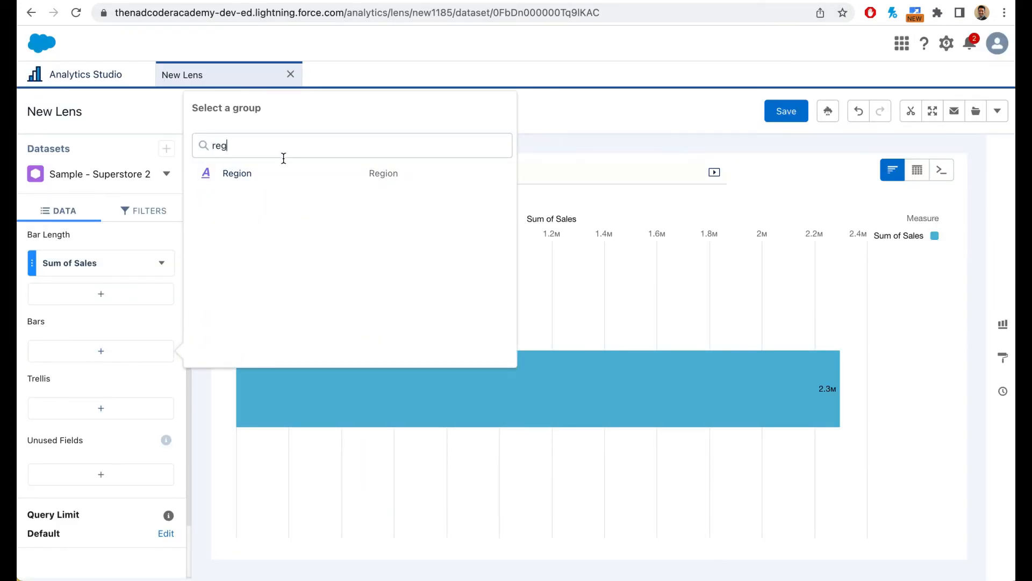
click(236, 173)
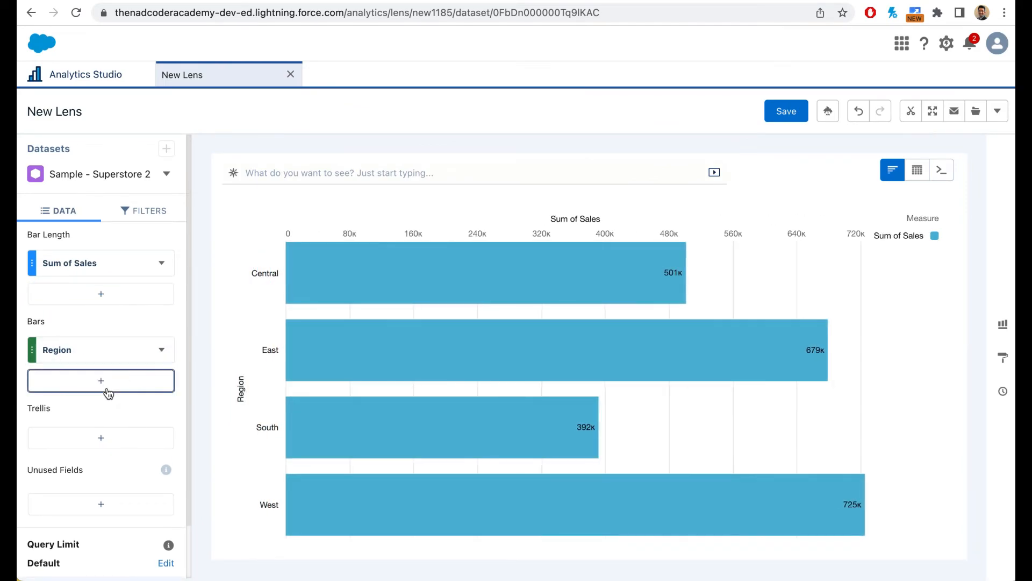
text(se)
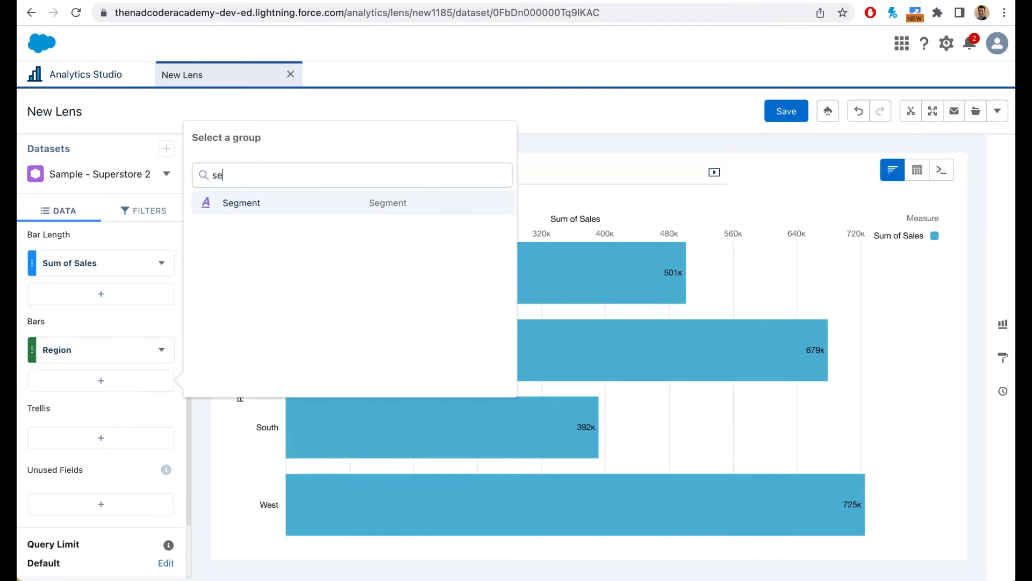
click(240, 202)
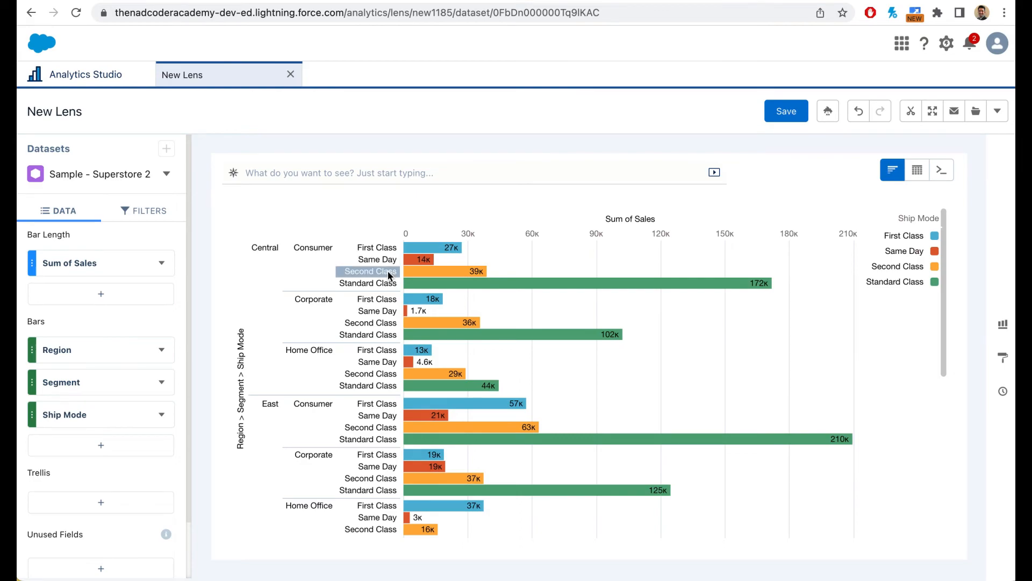
mouse_move(967, 329)
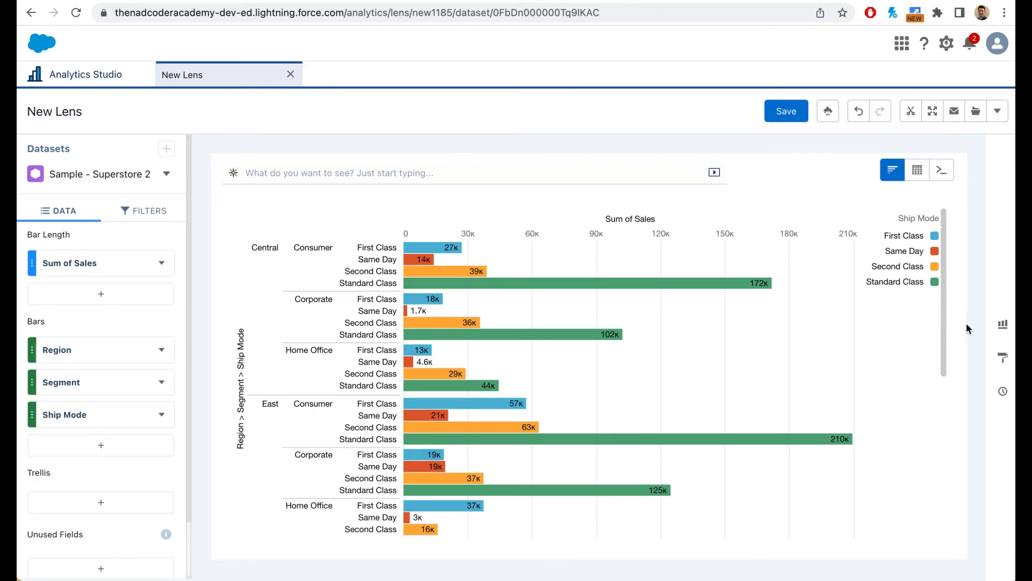
mouse_move(1001, 325)
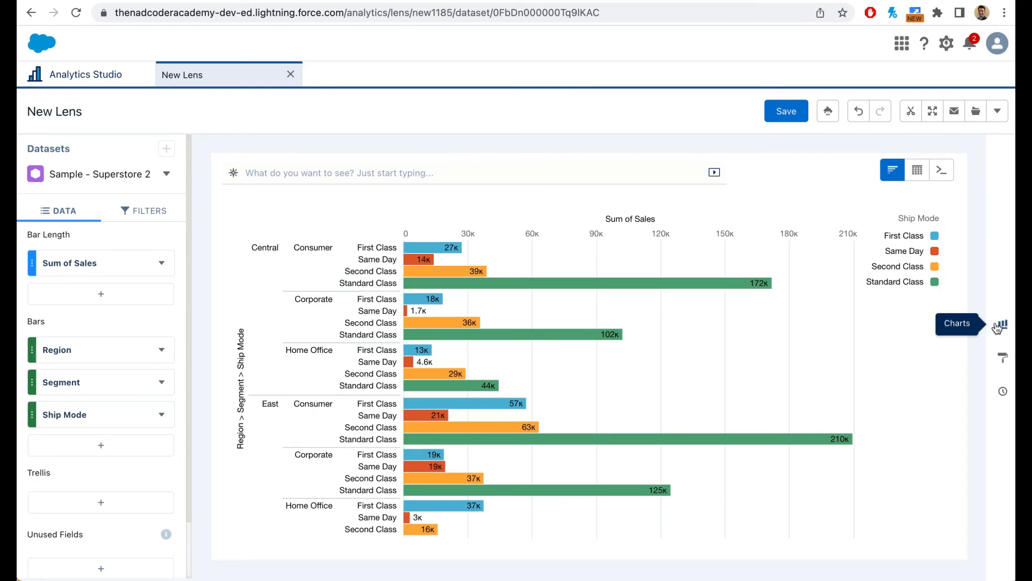
mouse_move(987, 335)
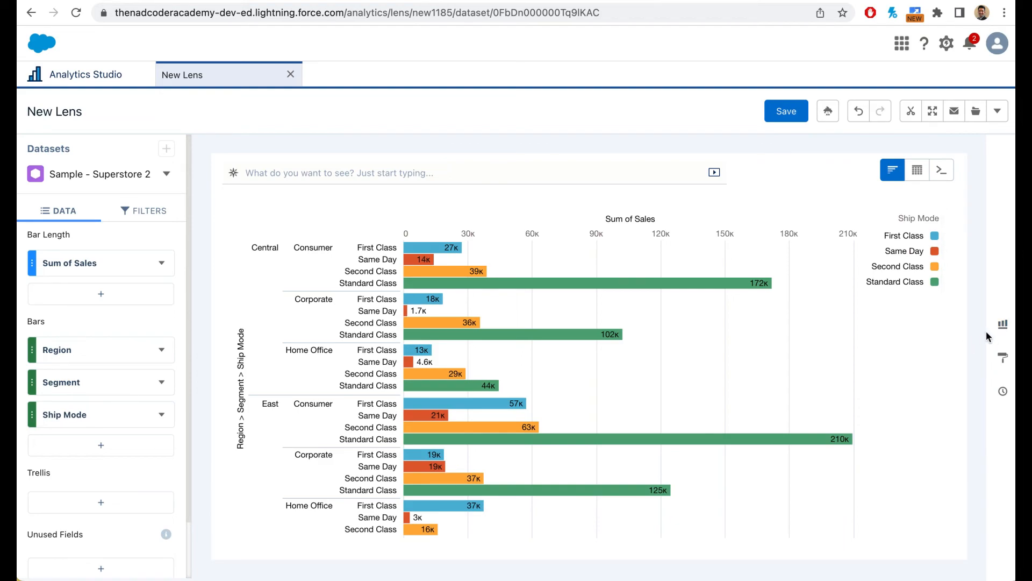
mouse_move(1002, 323)
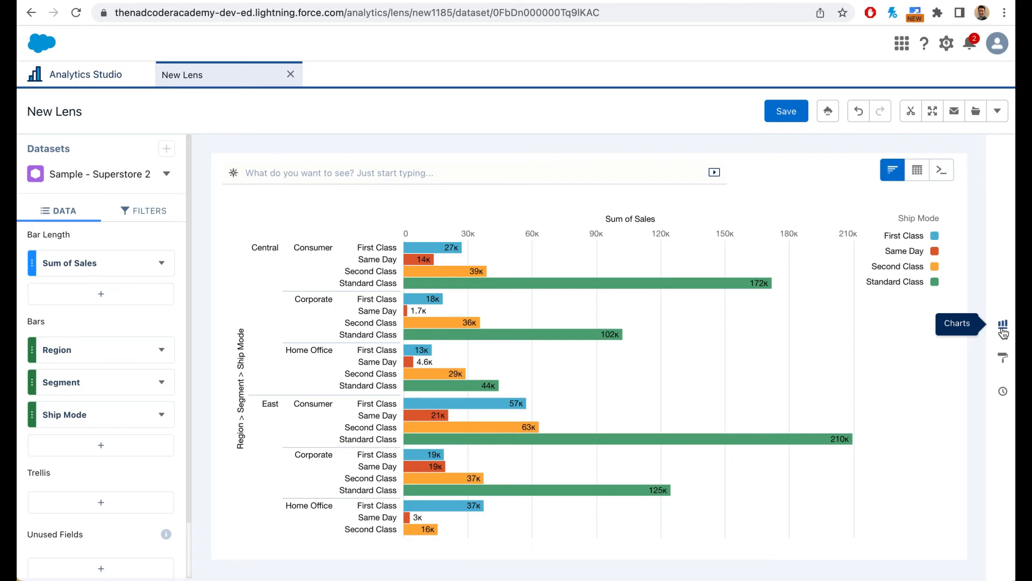
Step: Select the Stacked Bar chart type from the Charts panel
click(1002, 323)
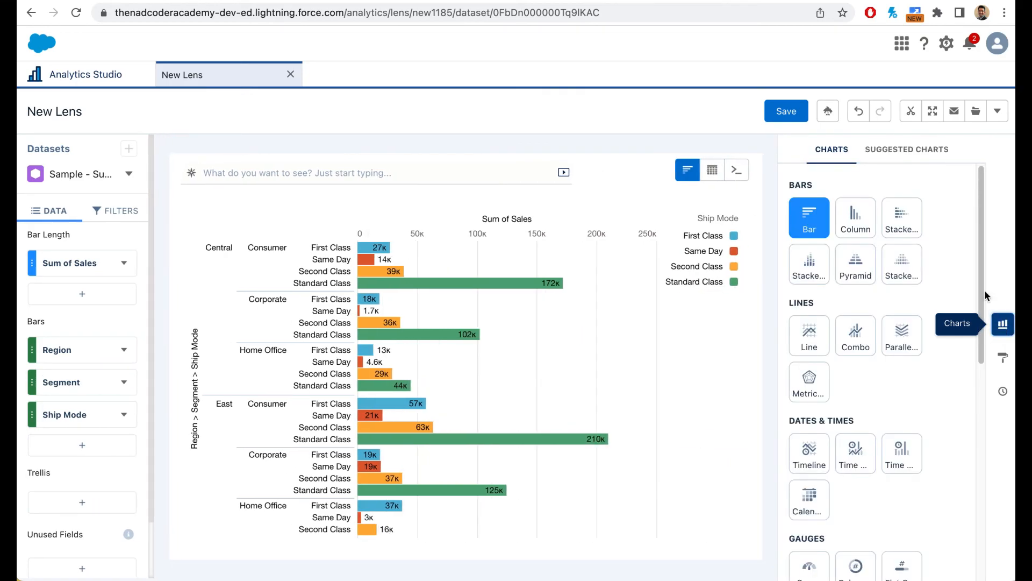
mouse_move(902, 217)
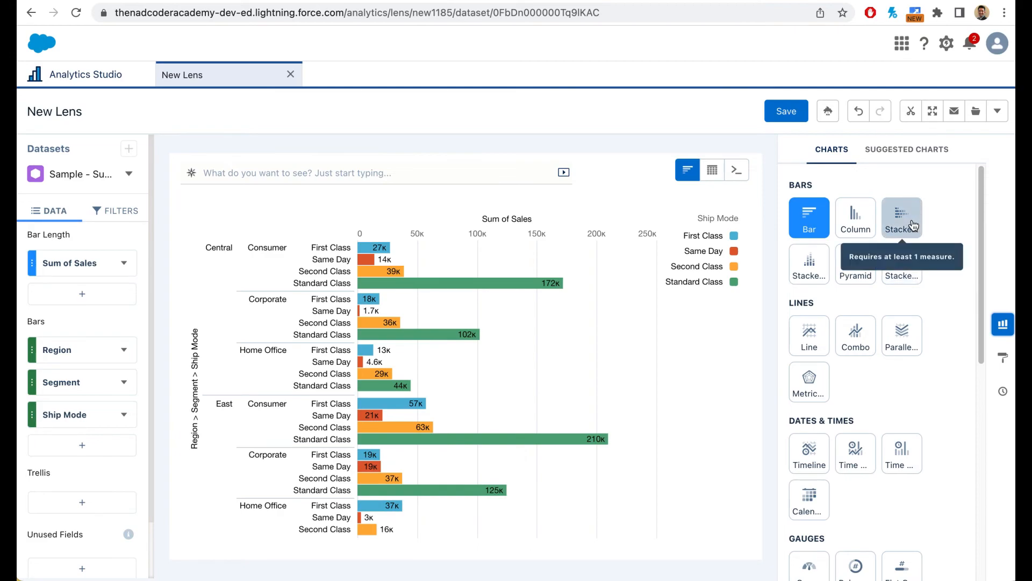
click(901, 217)
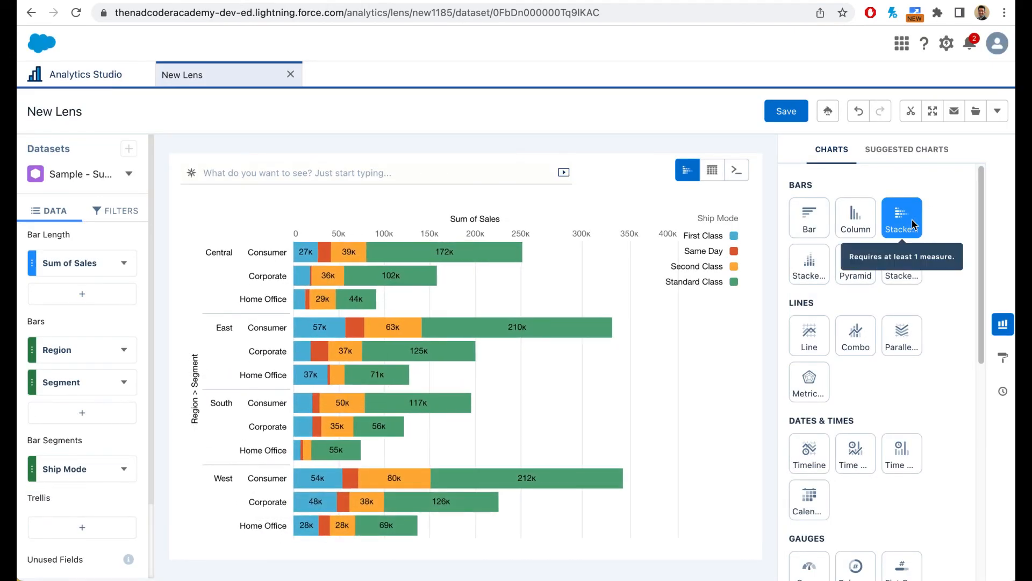